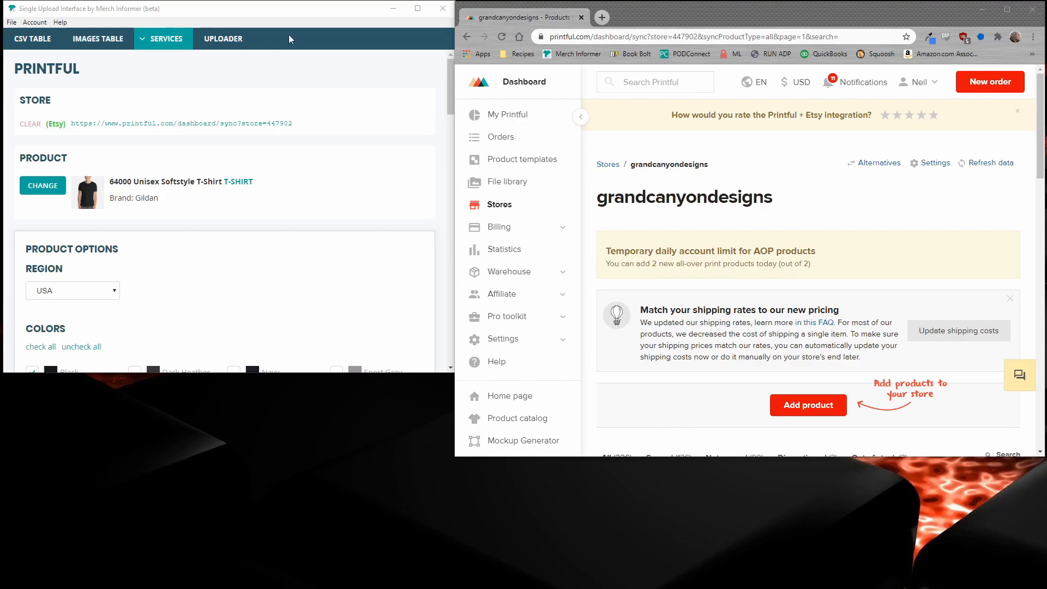
mouse_move(307, 17)
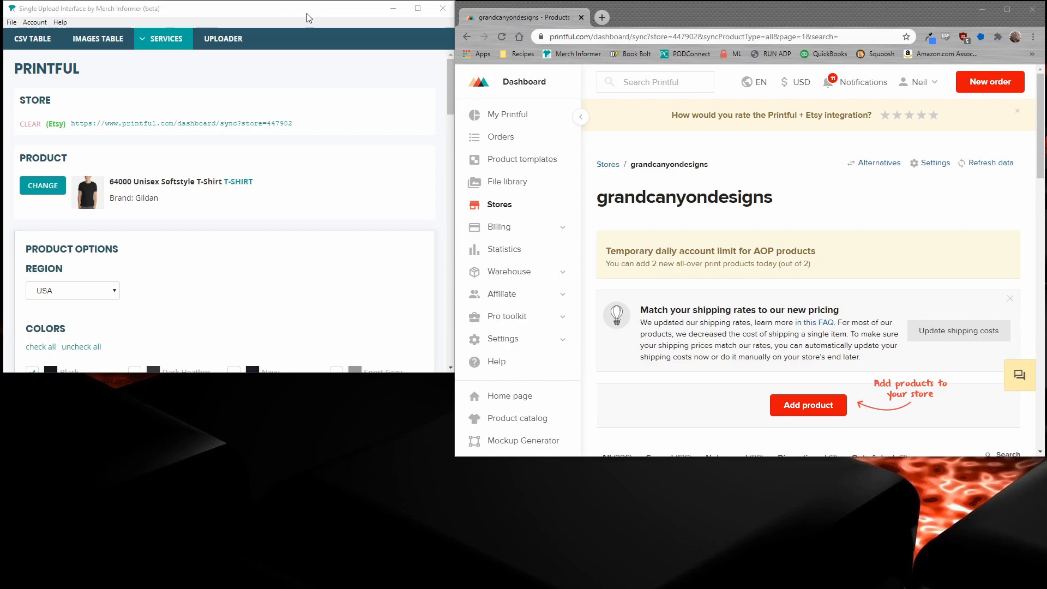
Review the CSV listing data and scroll through the Printful service settings.
click(32, 38)
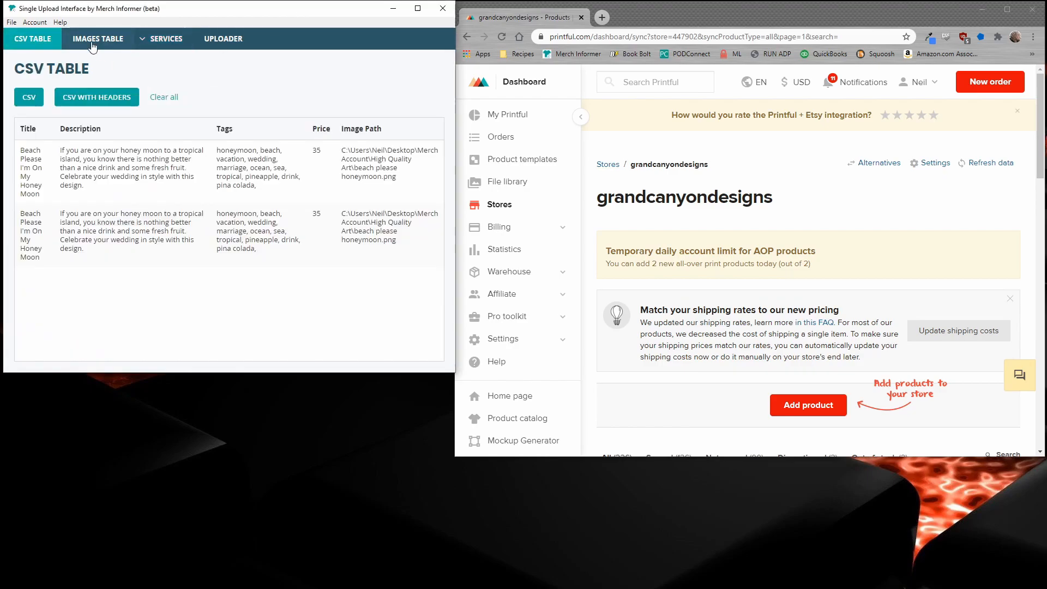
click(166, 38)
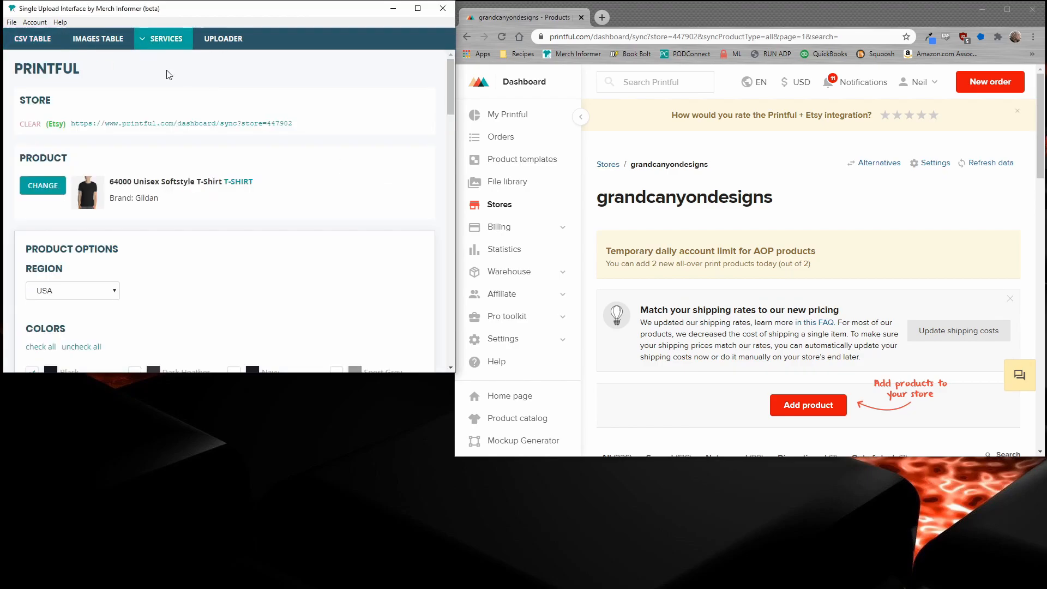
mouse_move(331, 86)
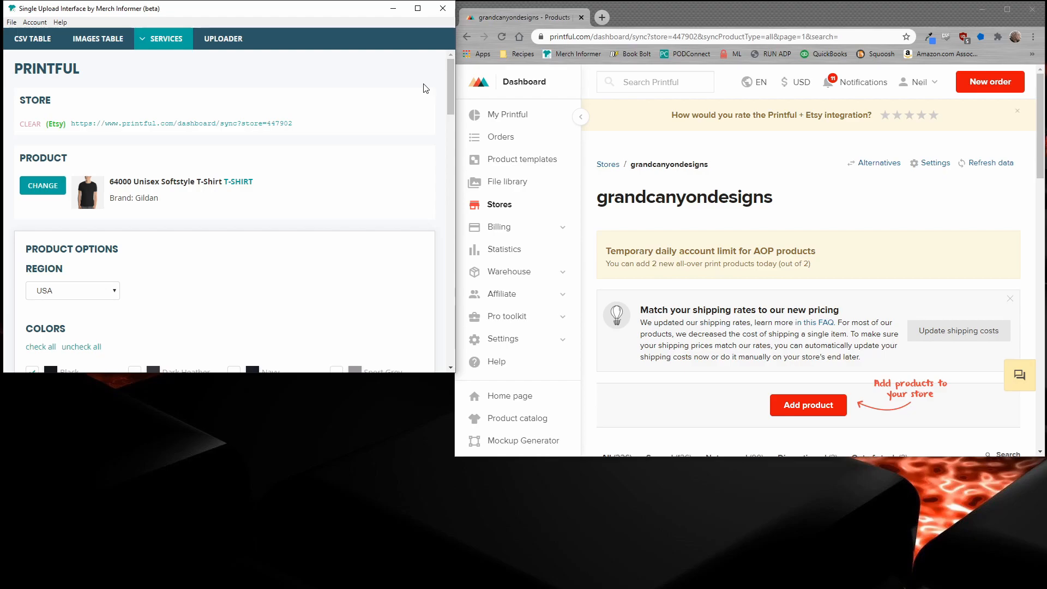
mouse_move(378, 80)
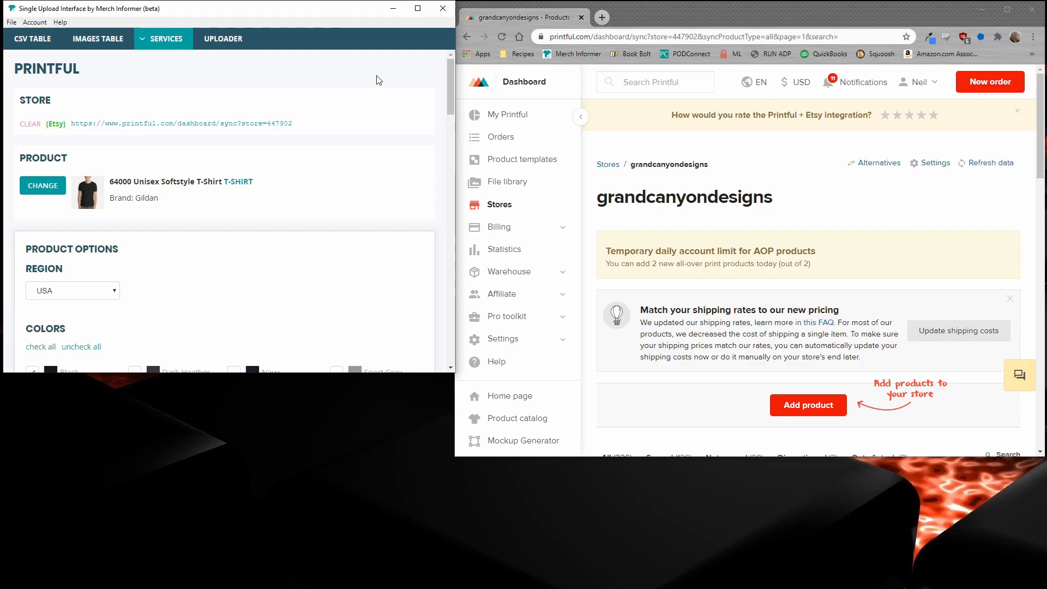
mouse_move(319, 17)
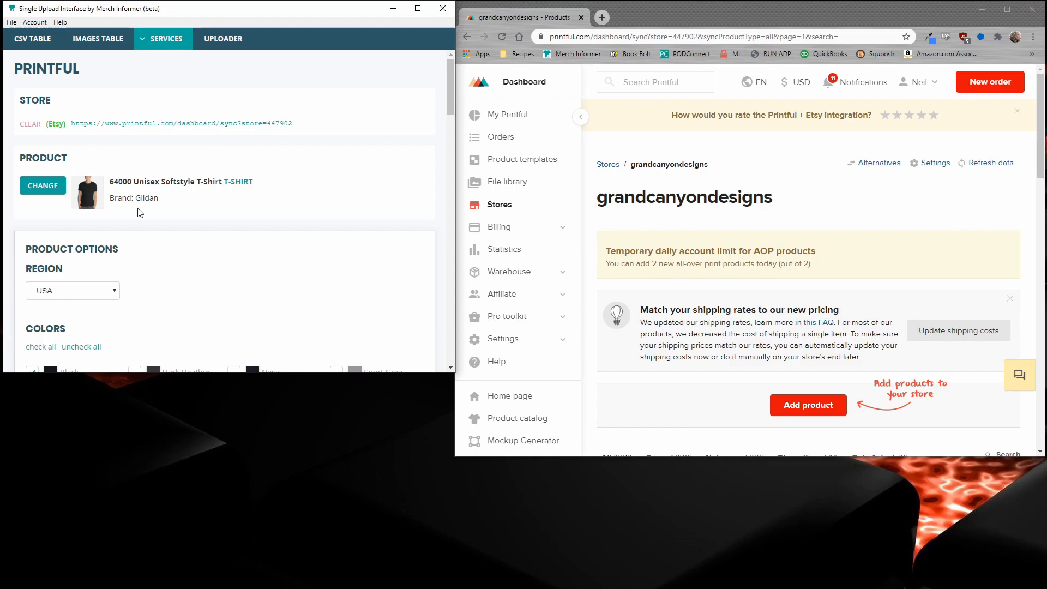
mouse_move(121, 191)
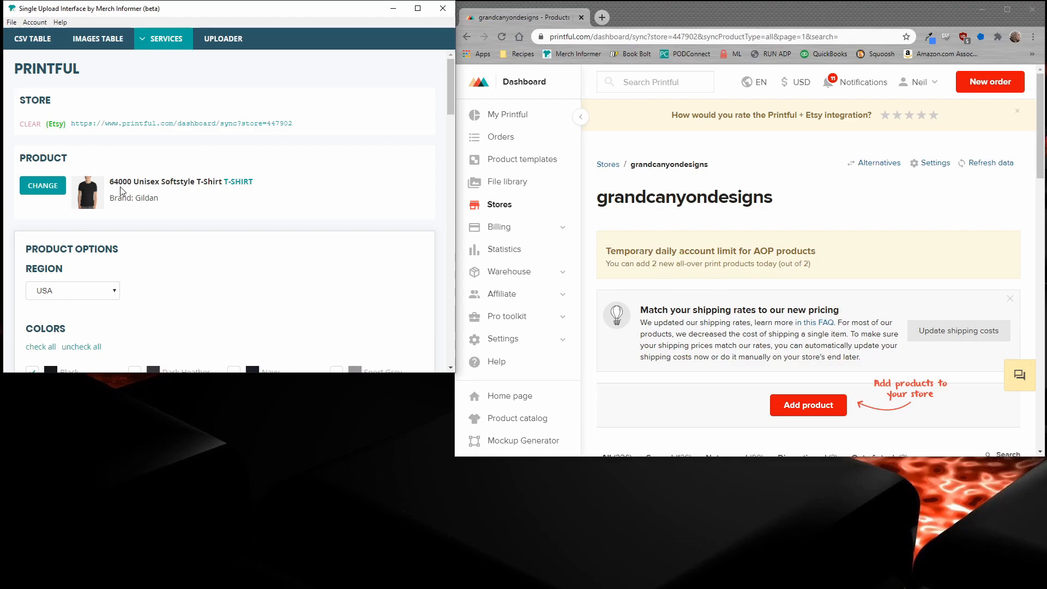
mouse_move(159, 196)
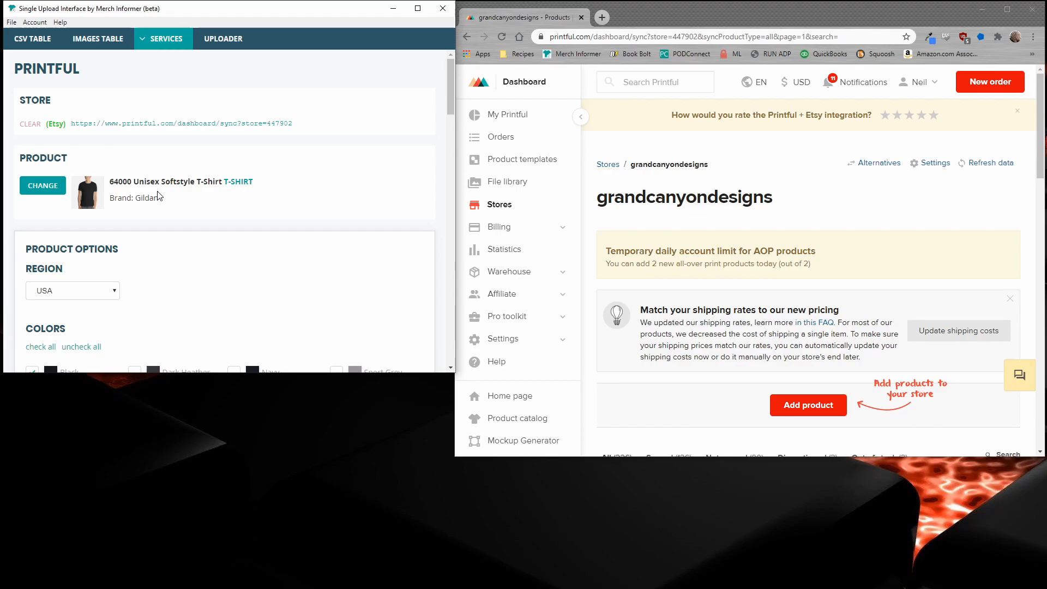
scroll(down, 3)
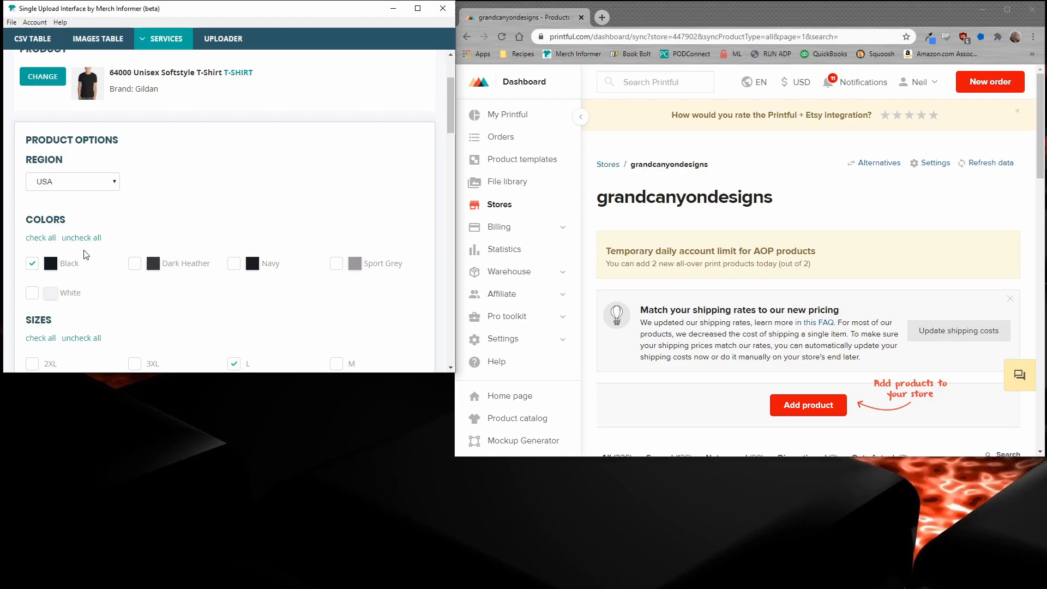
scroll(down, 3)
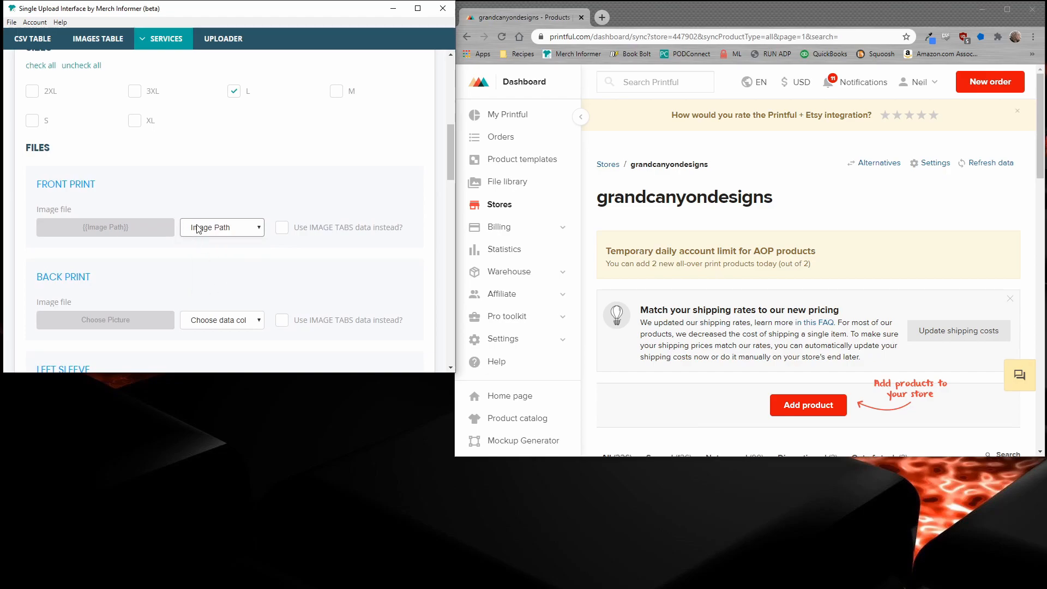
mouse_move(102, 95)
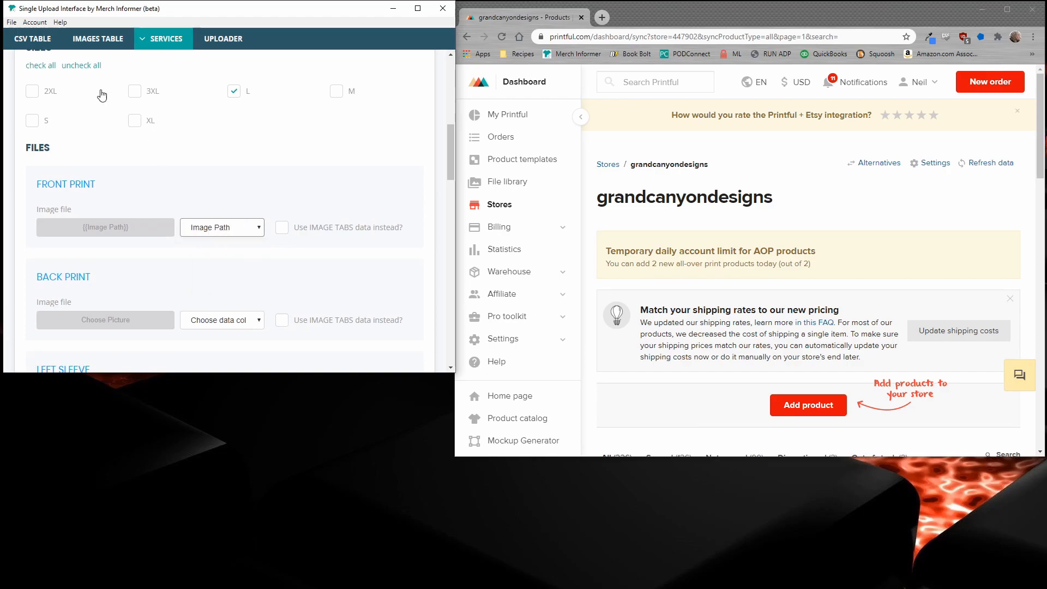
click(161, 38)
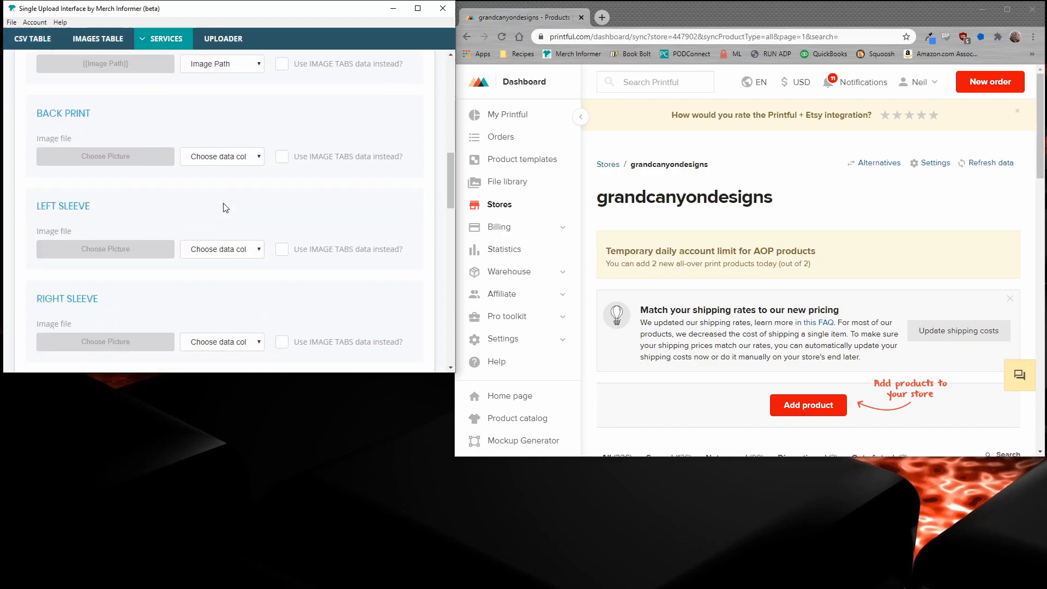
scroll(down, 3)
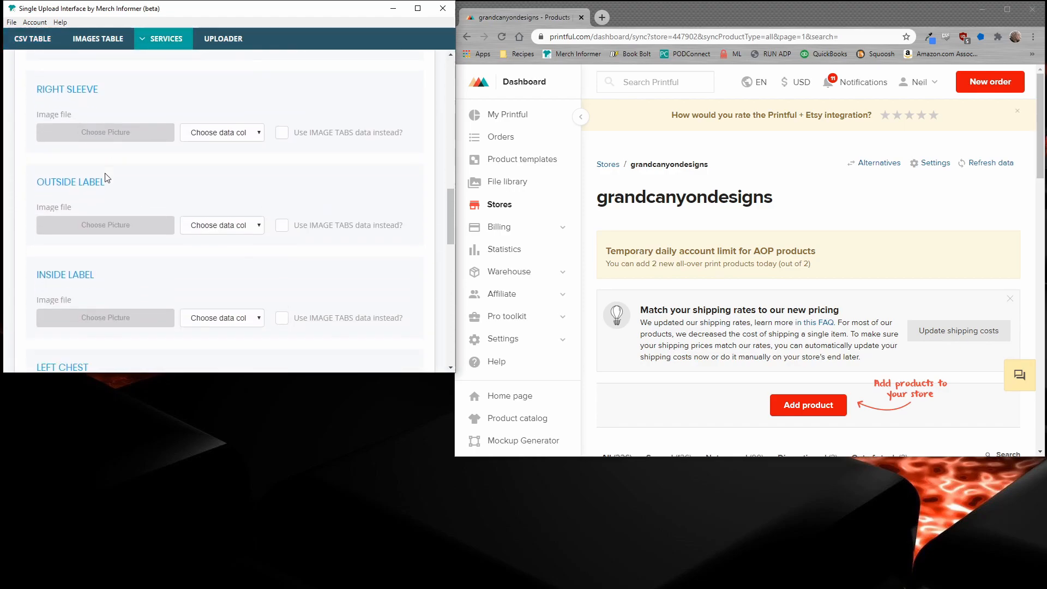
scroll(down, 3)
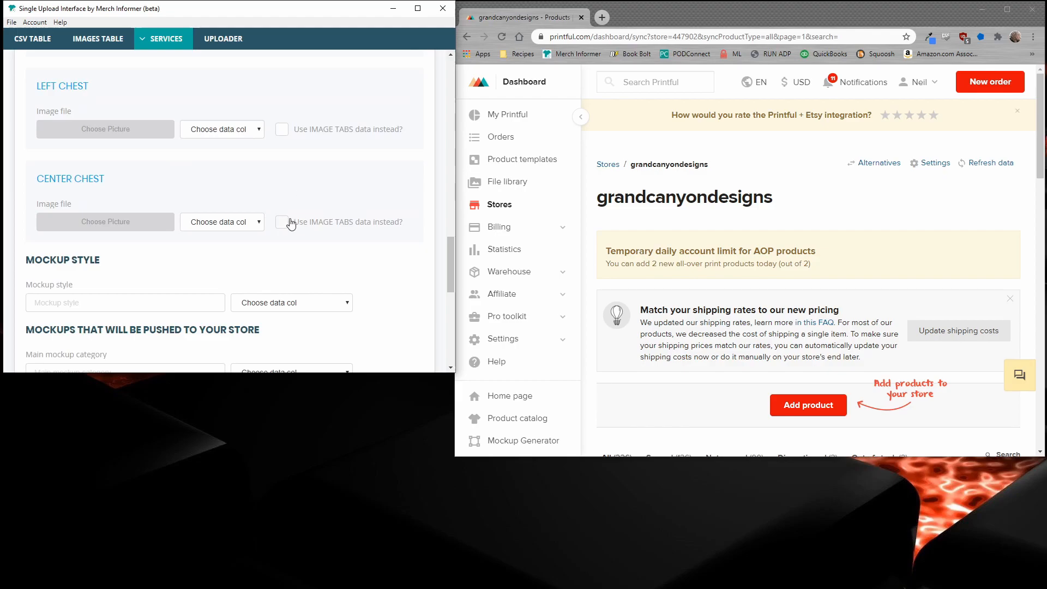
scroll(down, 3)
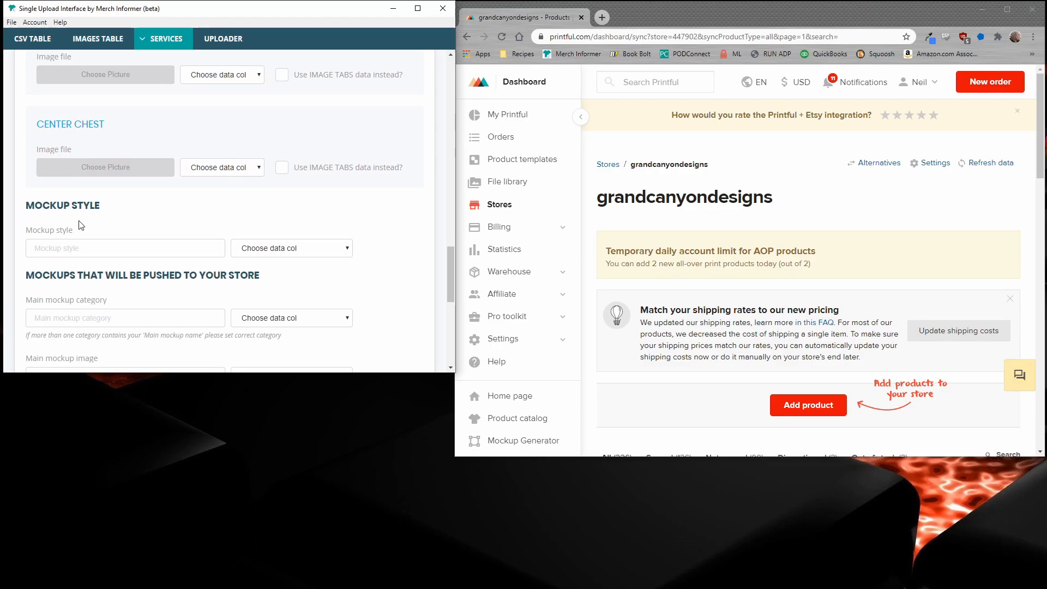
mouse_move(171, 235)
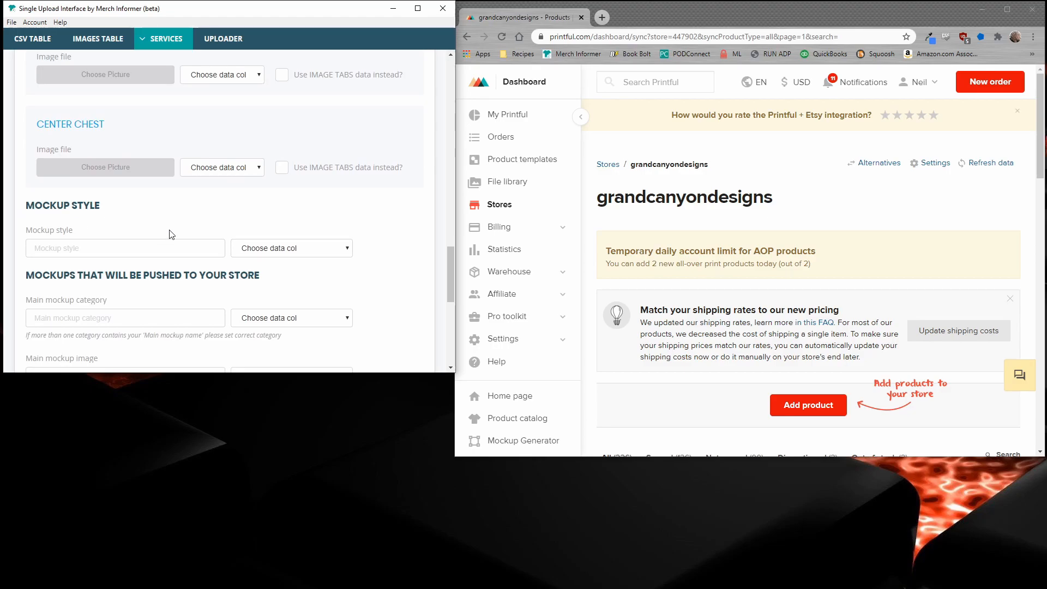
scroll(down, 3)
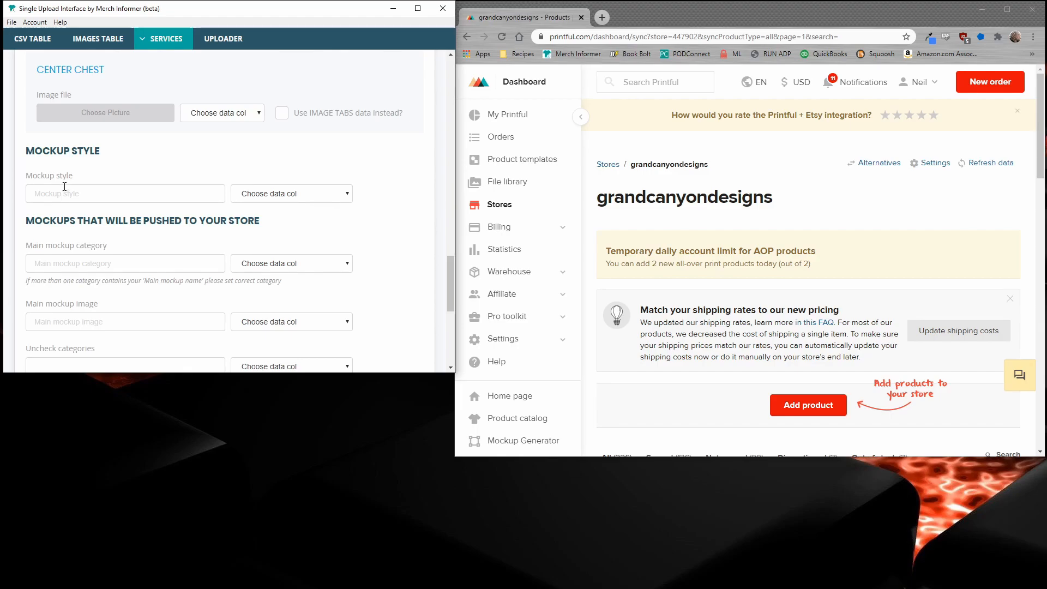
mouse_move(84, 263)
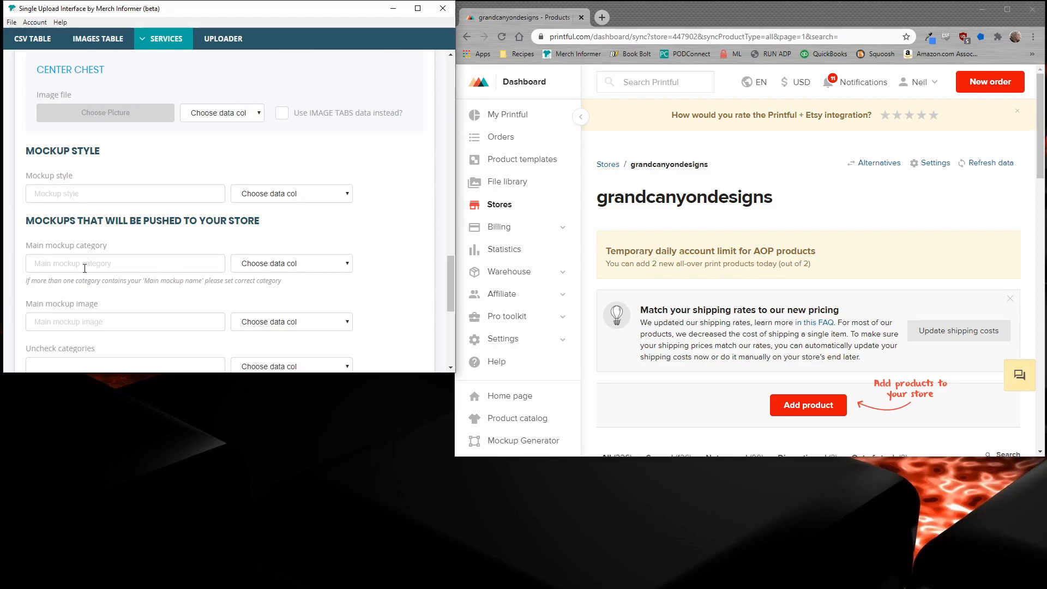
mouse_move(523, 159)
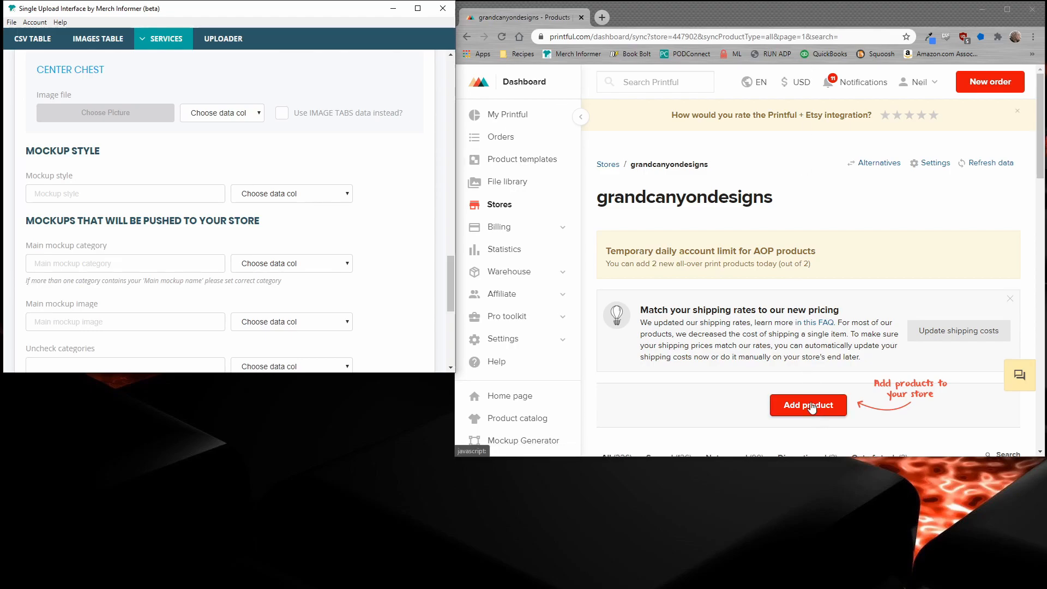
Add a Gildan 64000 tee with beach-please-honeymoon.png on the front and proceed to mockups.
click(808, 405)
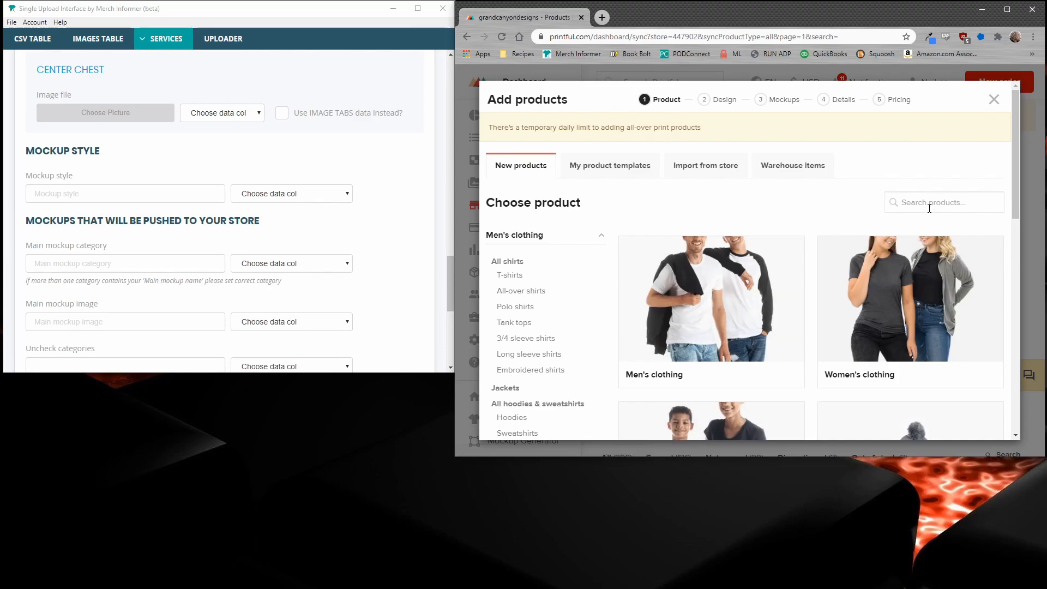
click(943, 202)
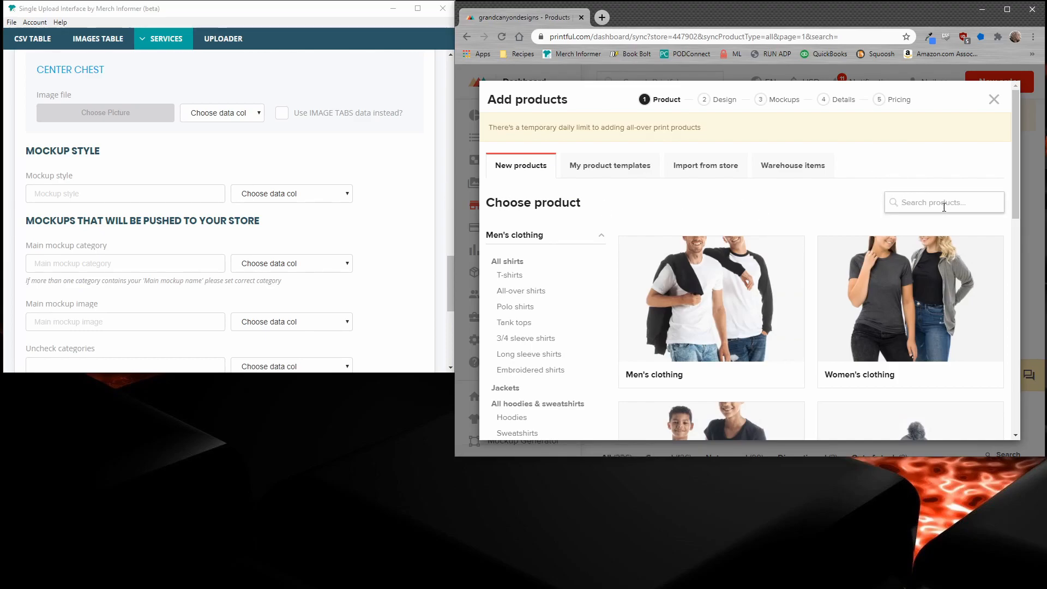
text(6400)
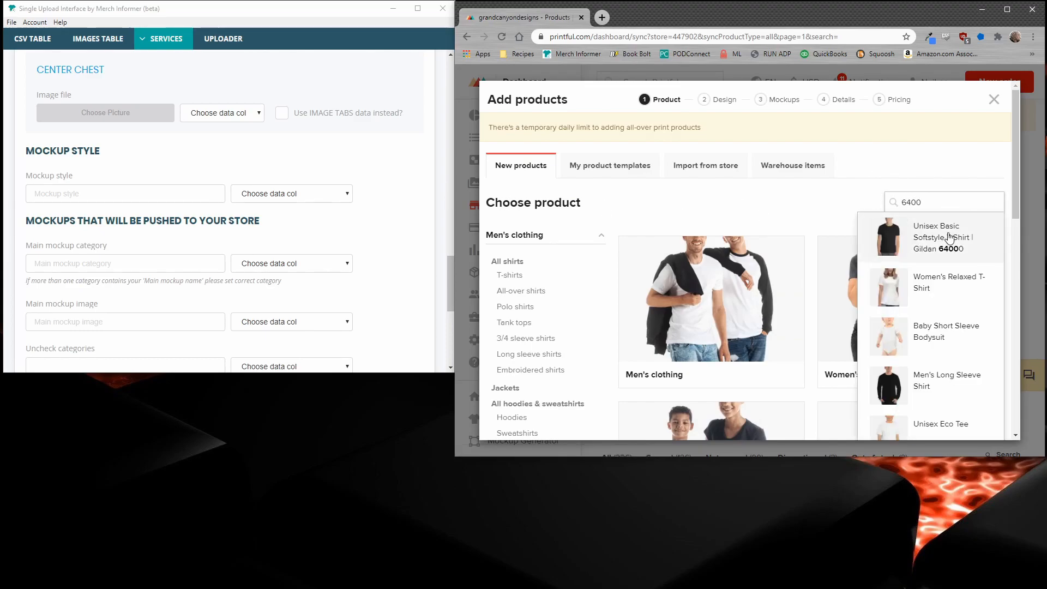
click(942, 237)
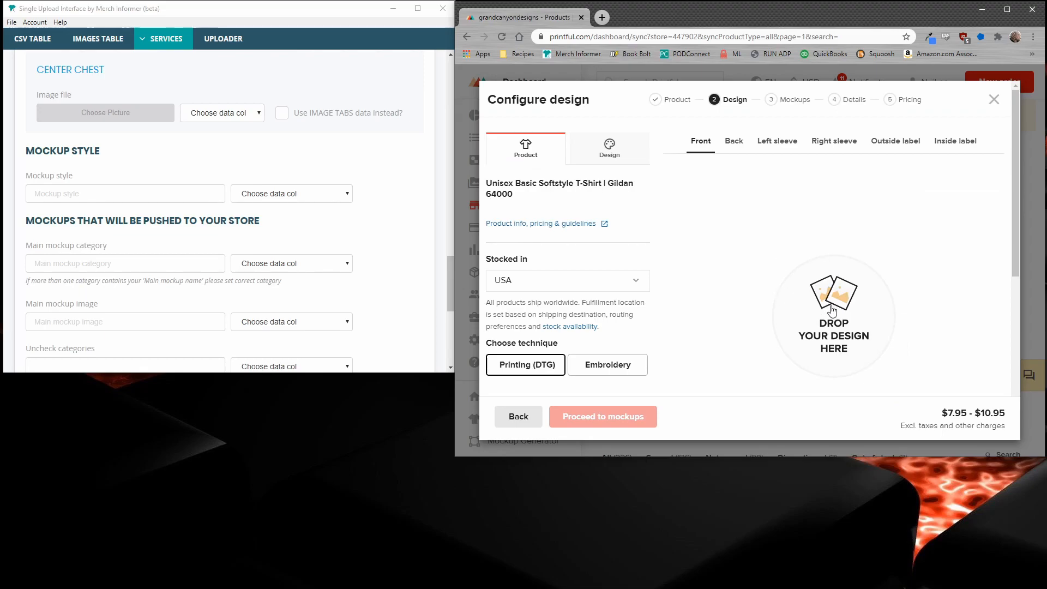
click(832, 315)
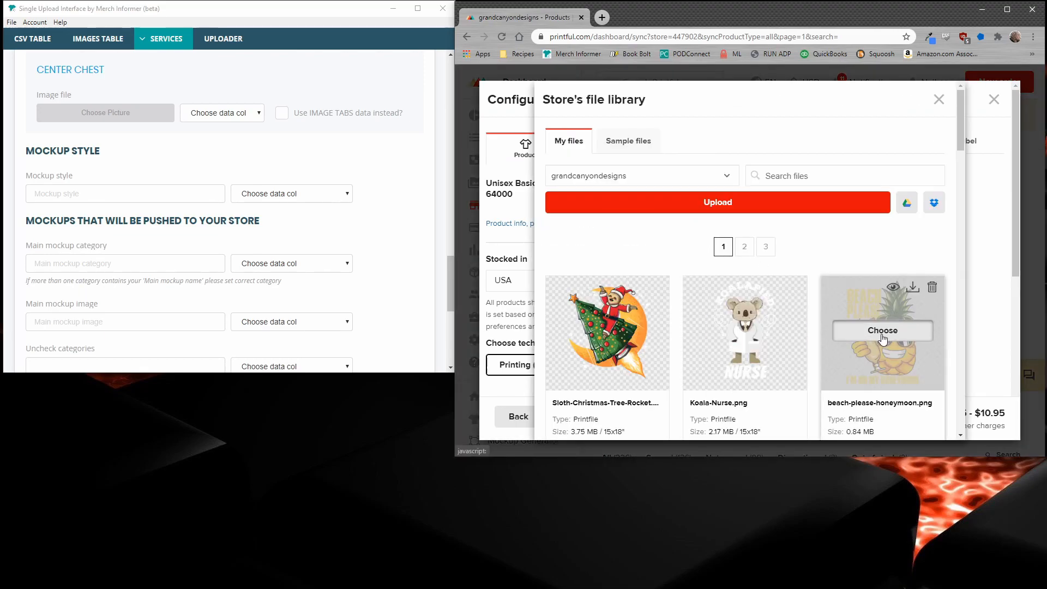
click(882, 331)
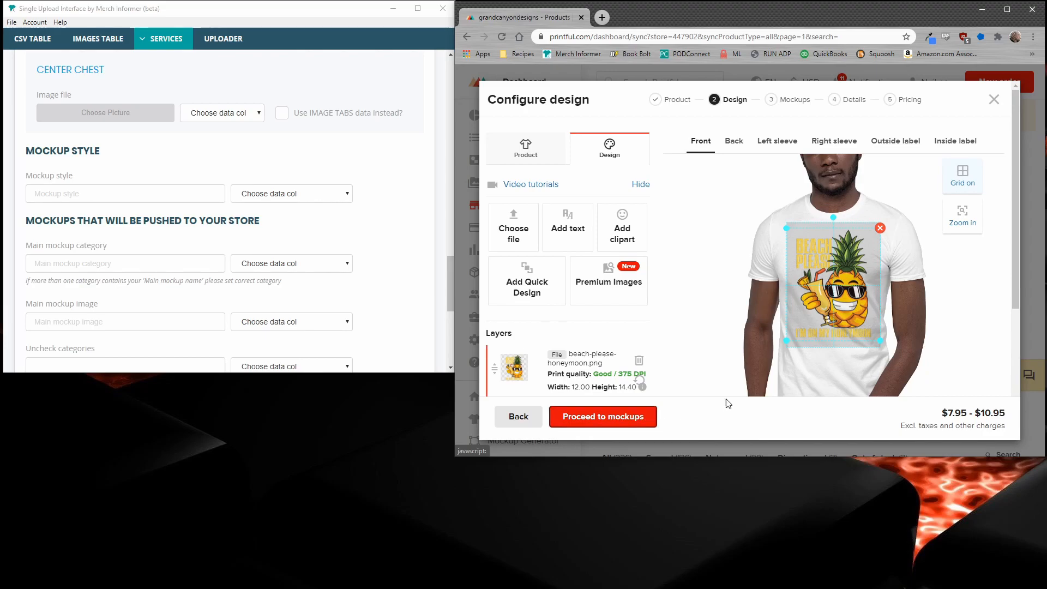
click(602, 415)
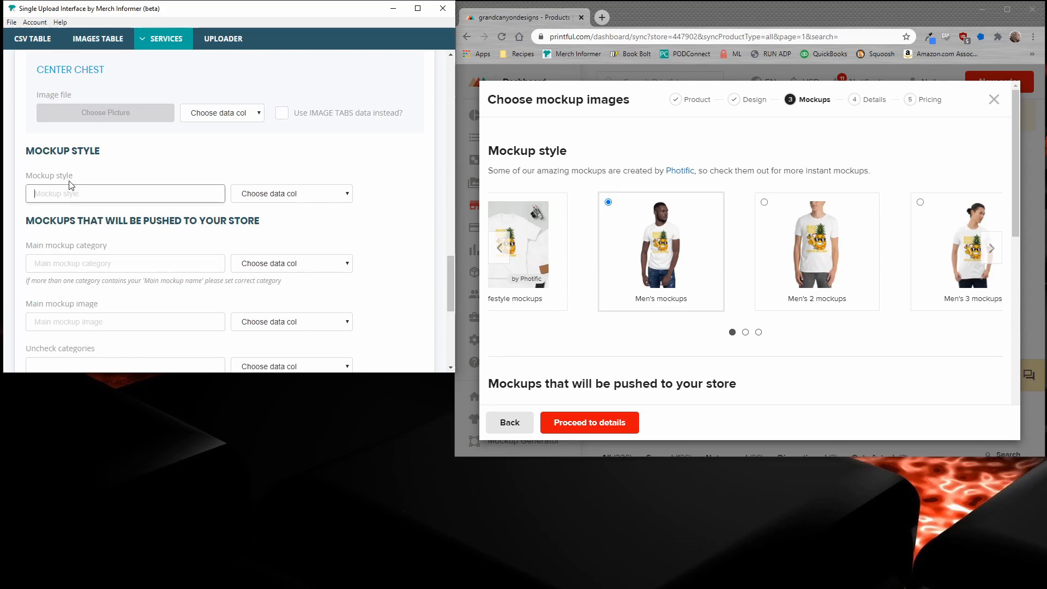
Pick the Men's mockups style in Printful and enter 'Men's mockups' as the mockup style.
double_click(534, 151)
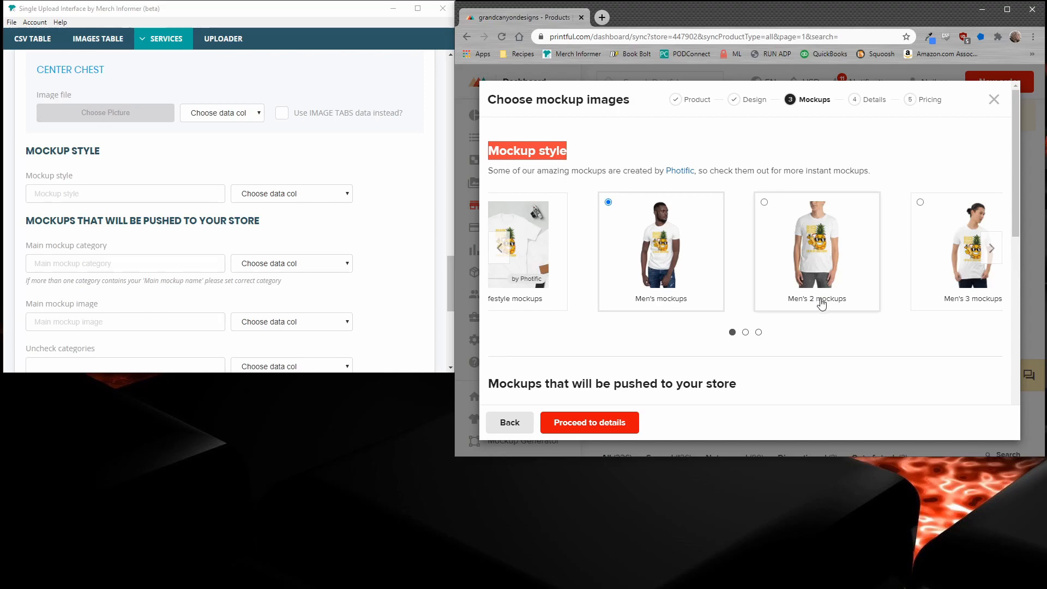
click(991, 248)
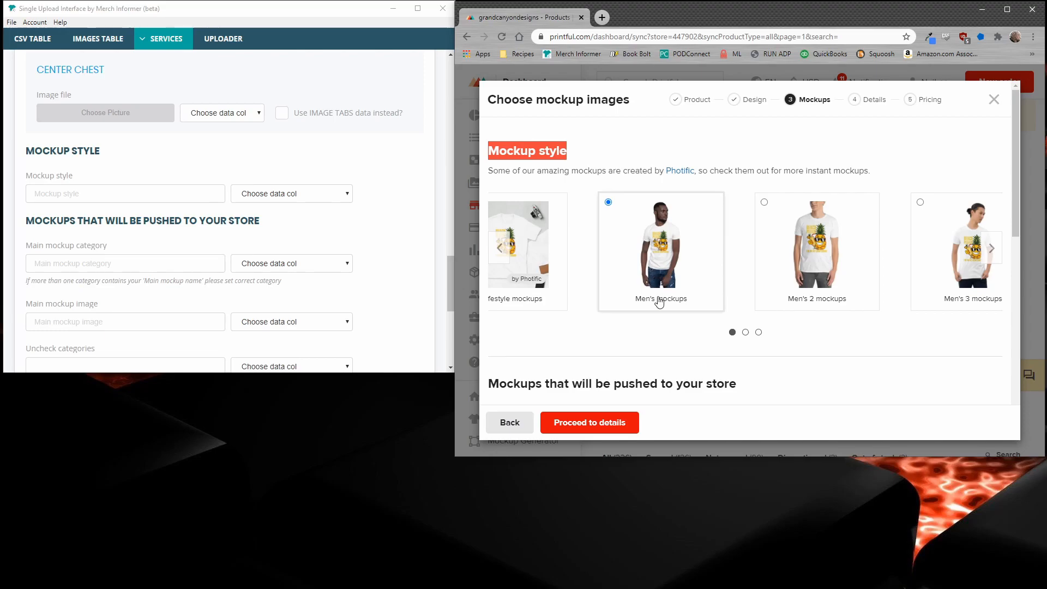
mouse_move(656, 301)
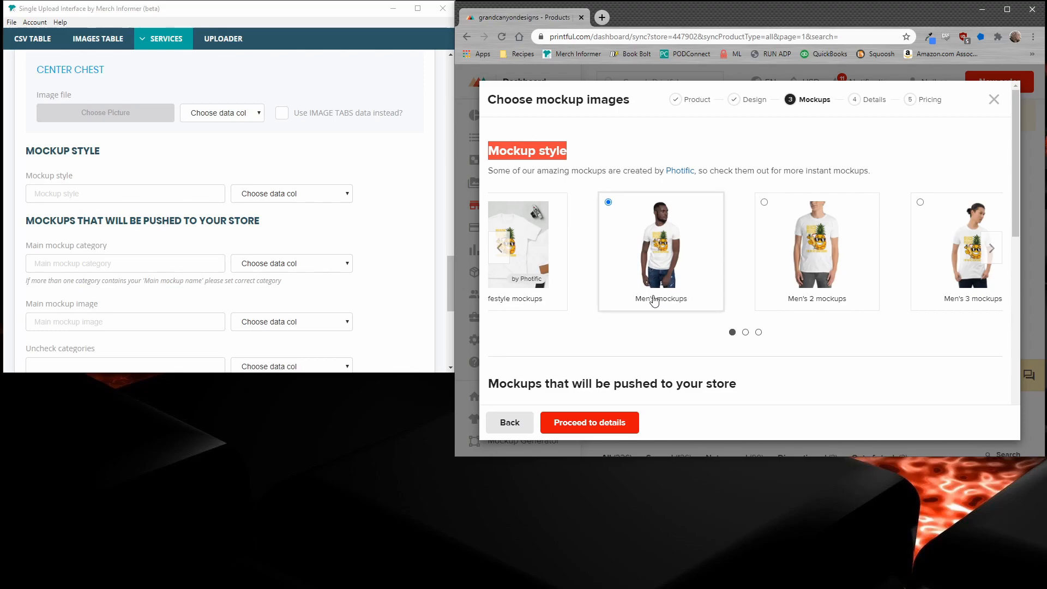
click(124, 194)
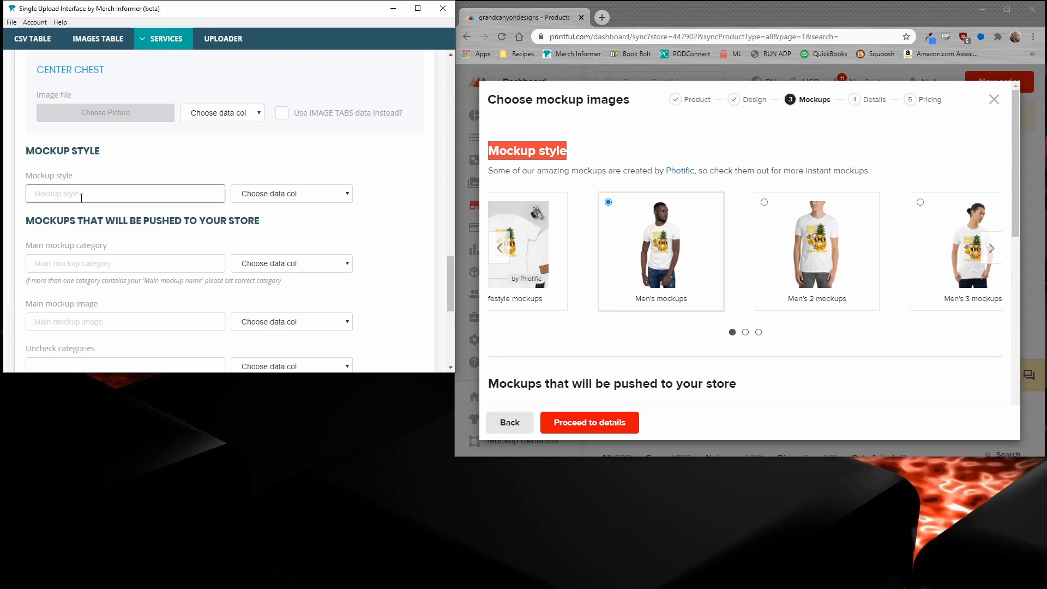
text(Men)
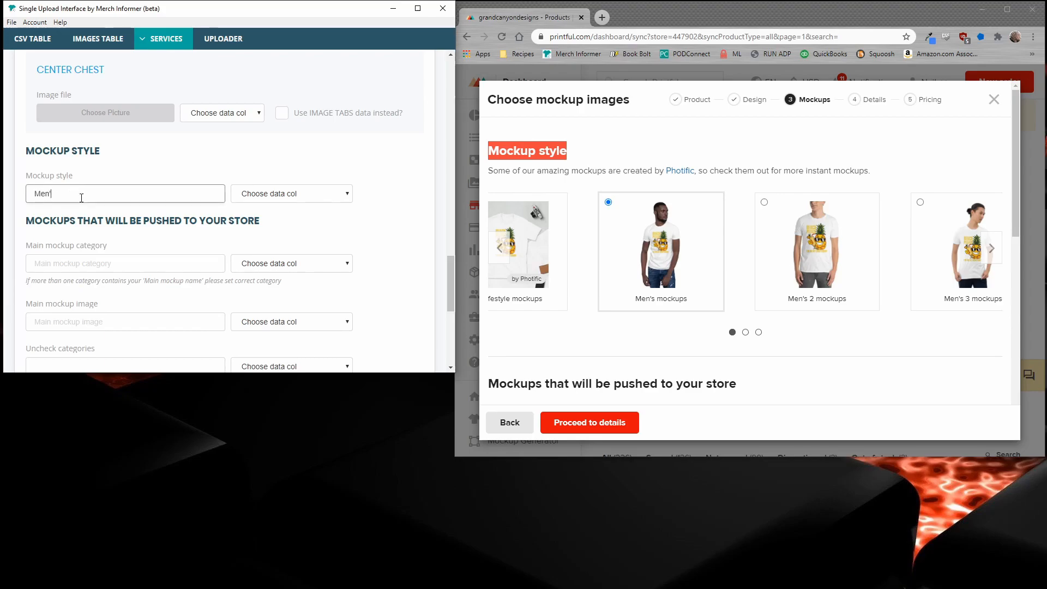
text('s)
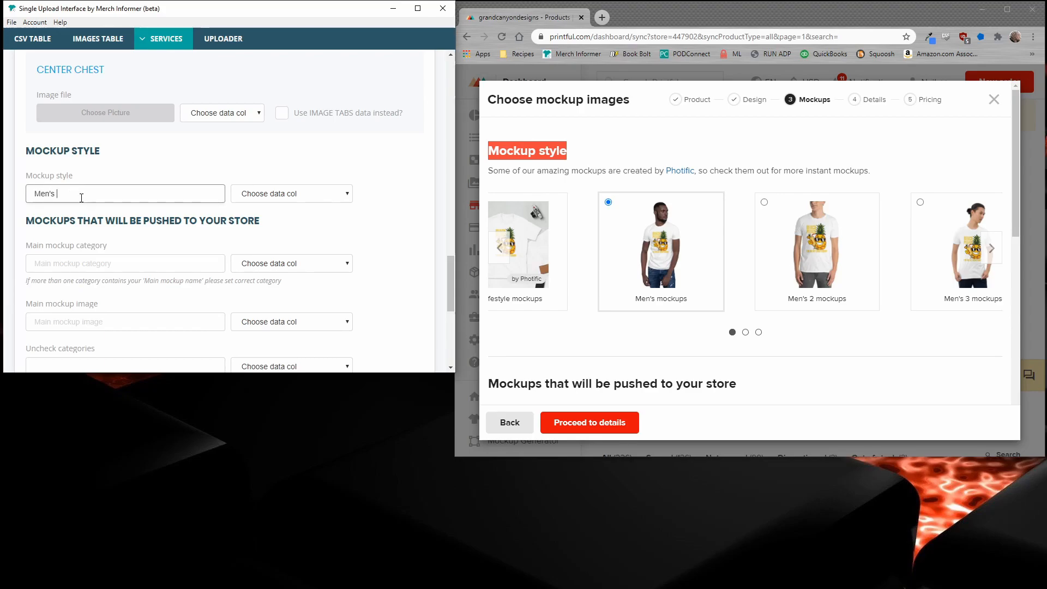
text(mockups)
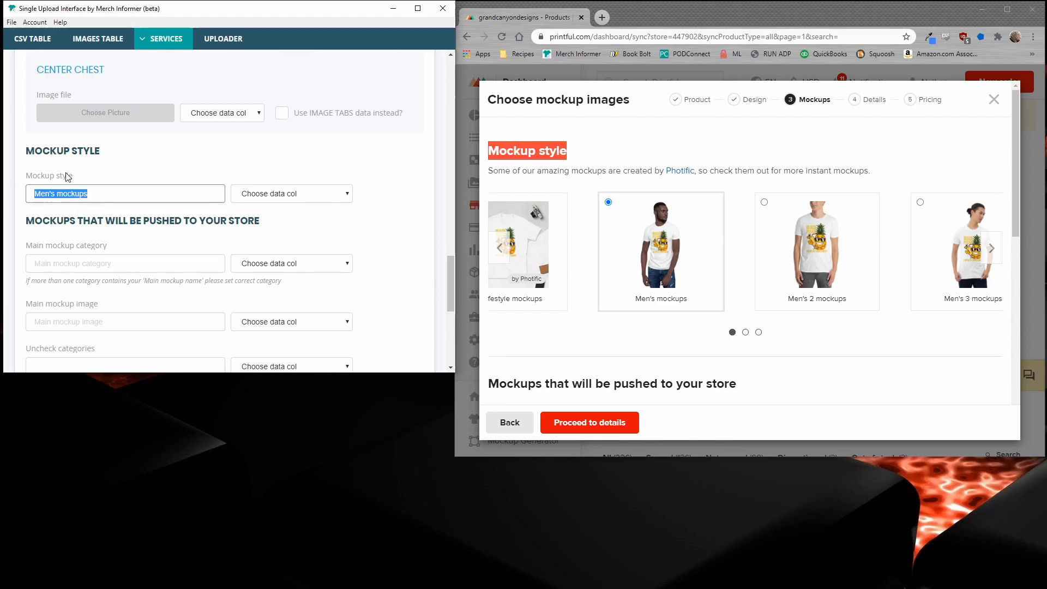
mouse_move(798, 262)
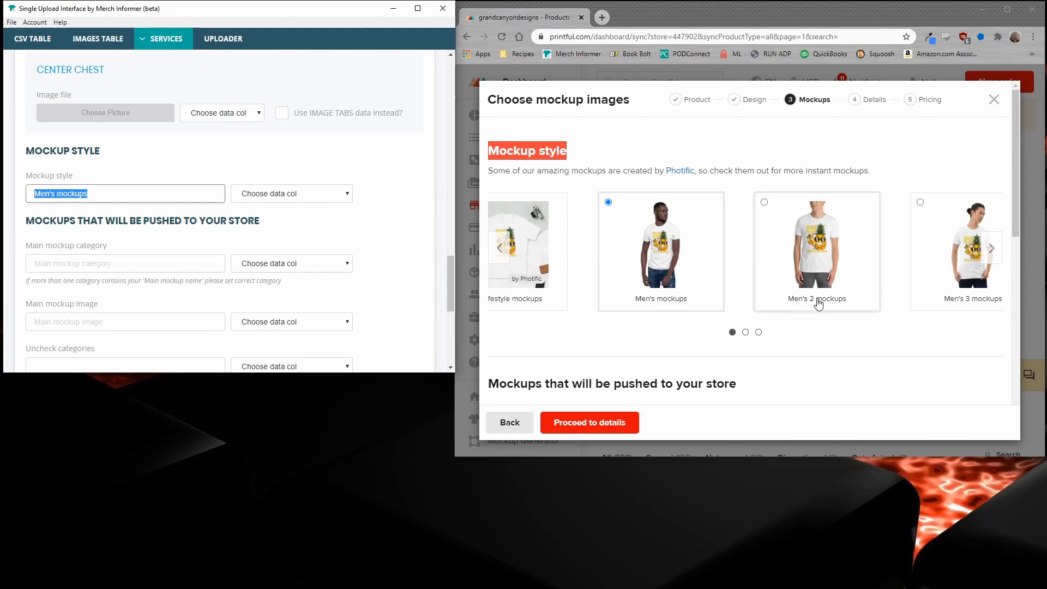
mouse_move(832, 305)
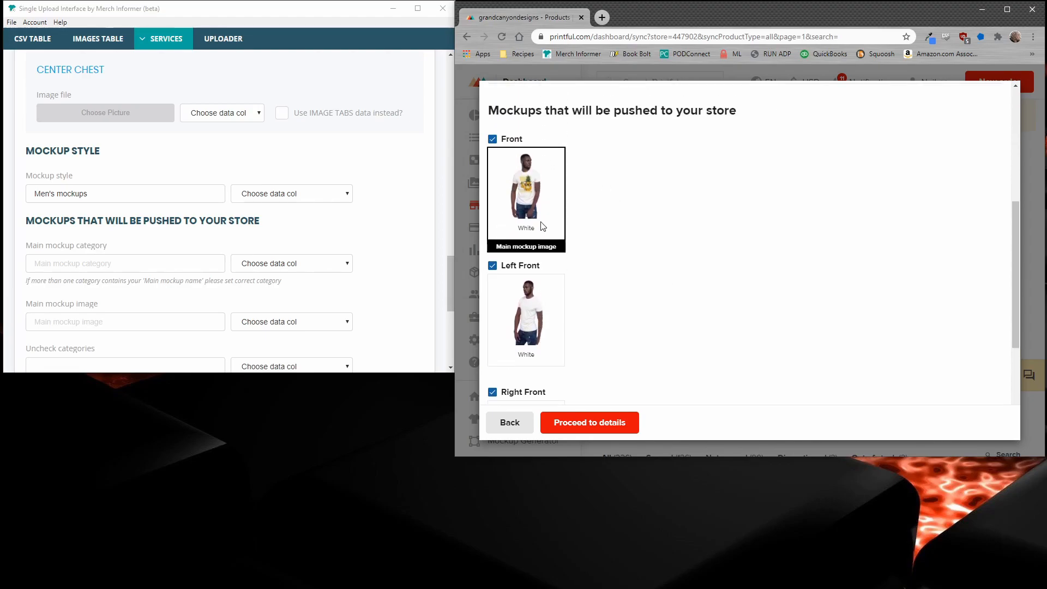
Enter 'Front' in the main mockup category field.
scroll(down, 3)
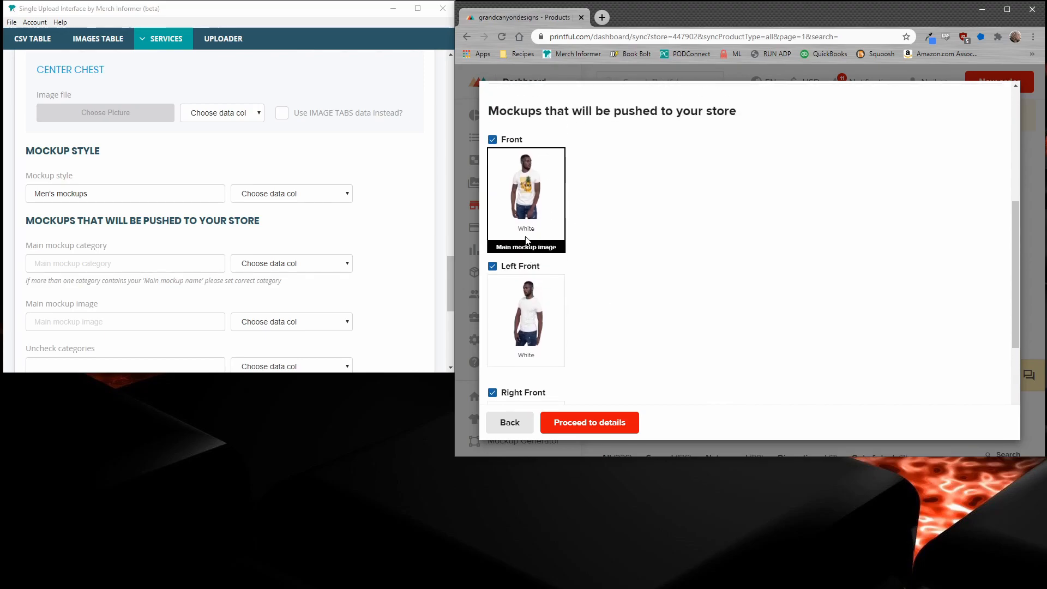
mouse_move(376, 264)
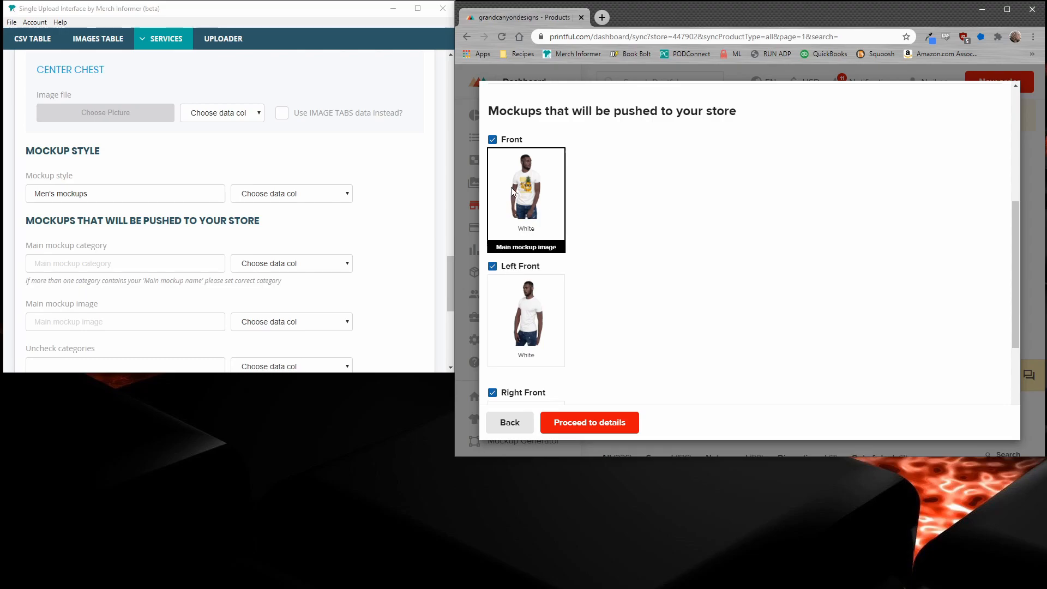
click(124, 263)
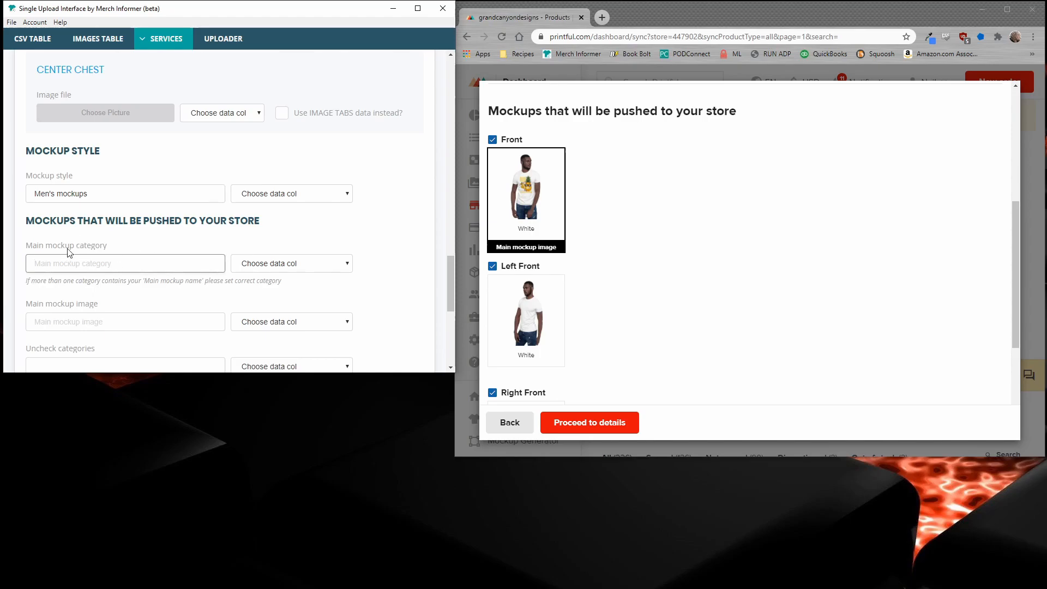
click(124, 263)
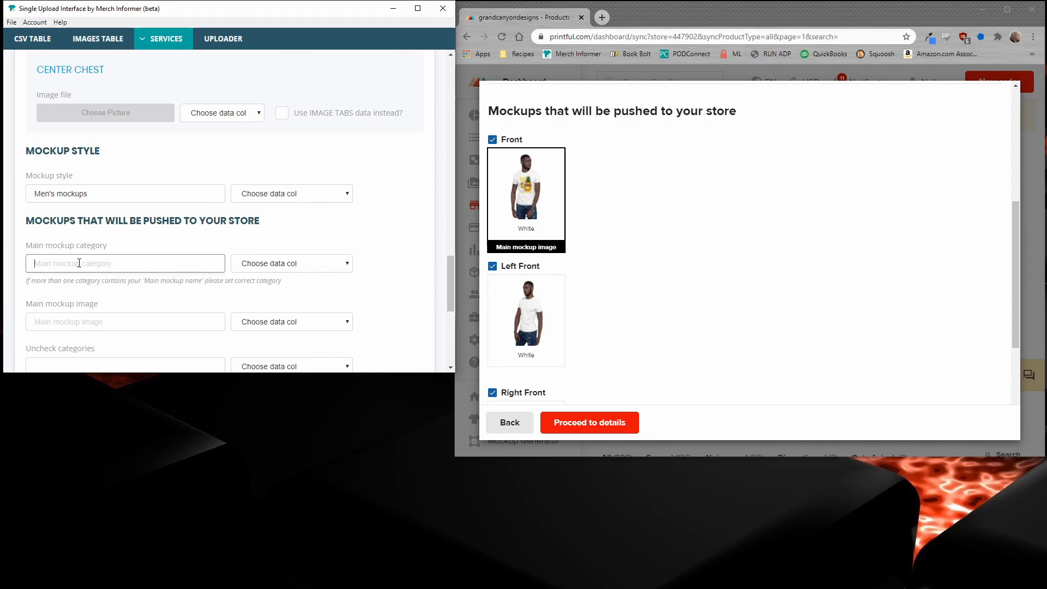
text(Front)
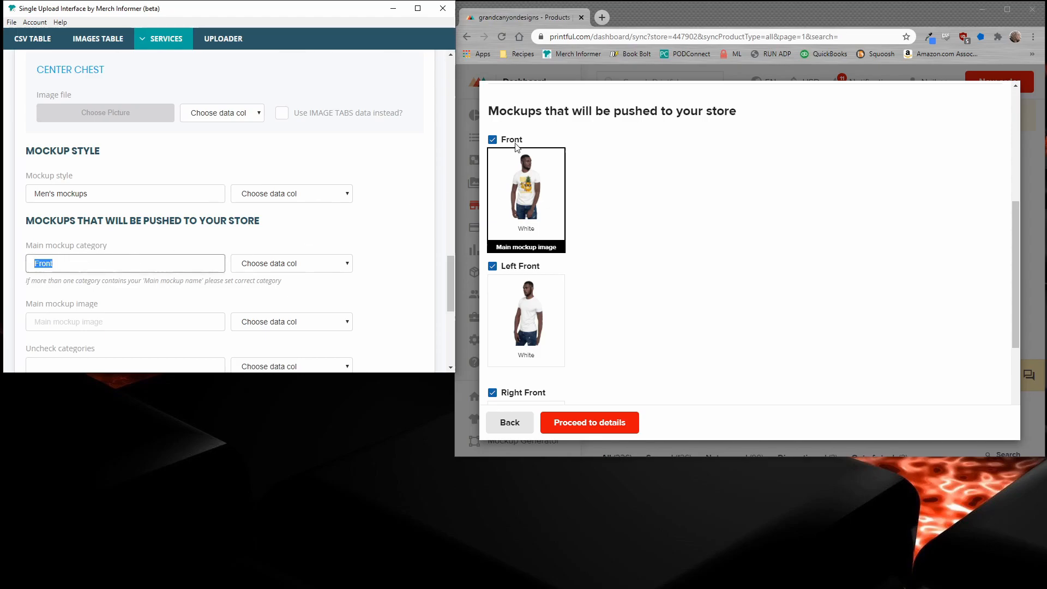
mouse_move(514, 144)
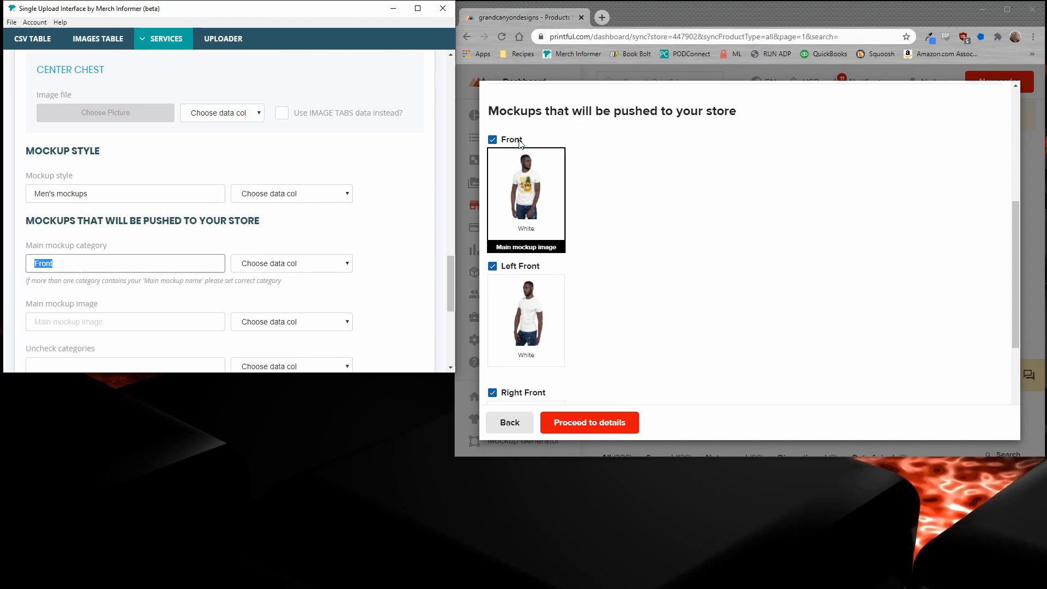
mouse_move(73, 297)
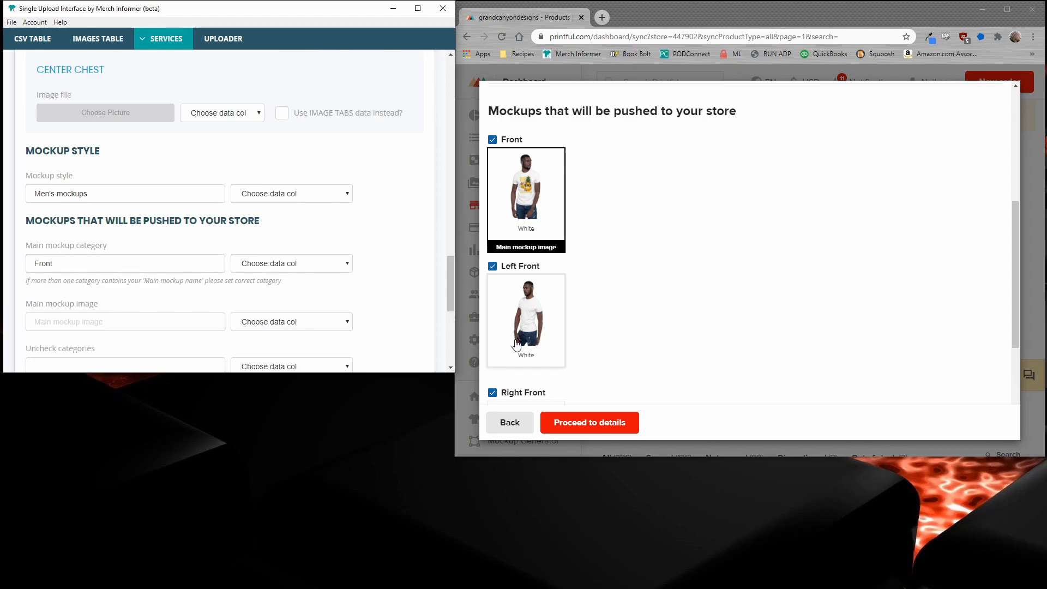
mouse_move(545, 223)
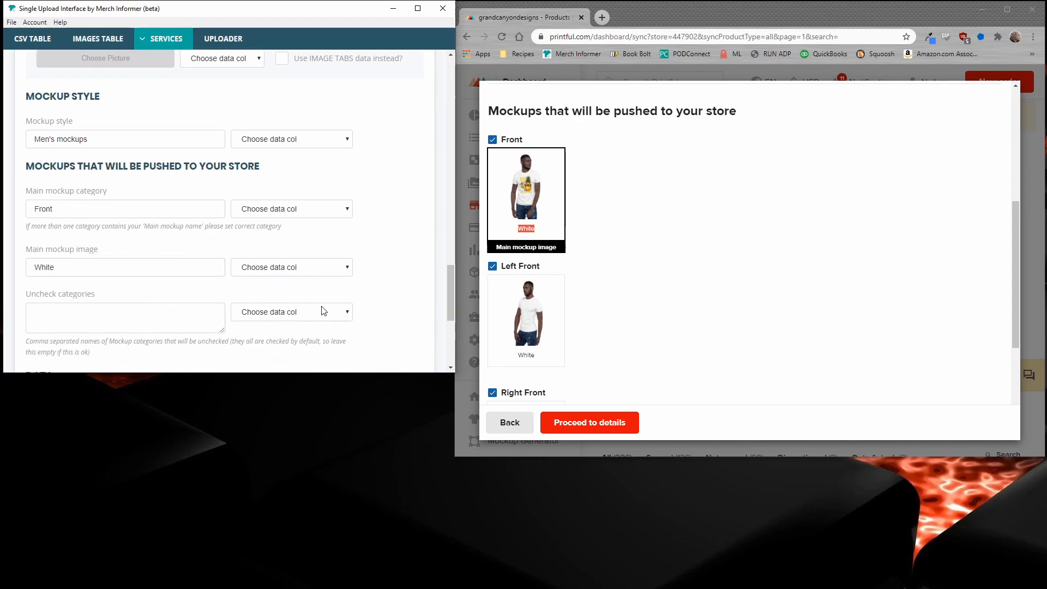
mouse_move(534, 314)
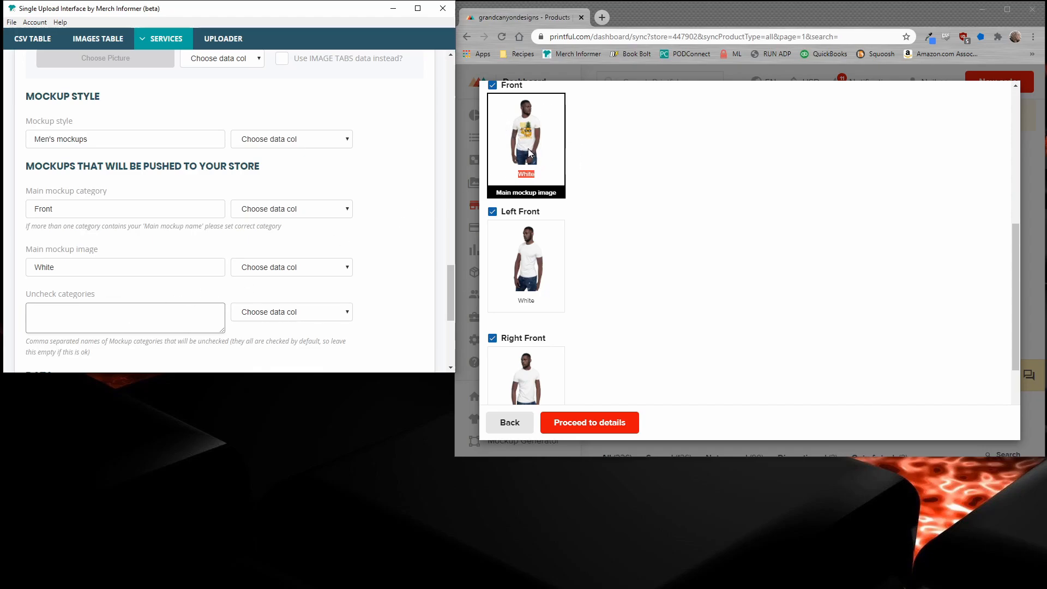
mouse_move(530, 156)
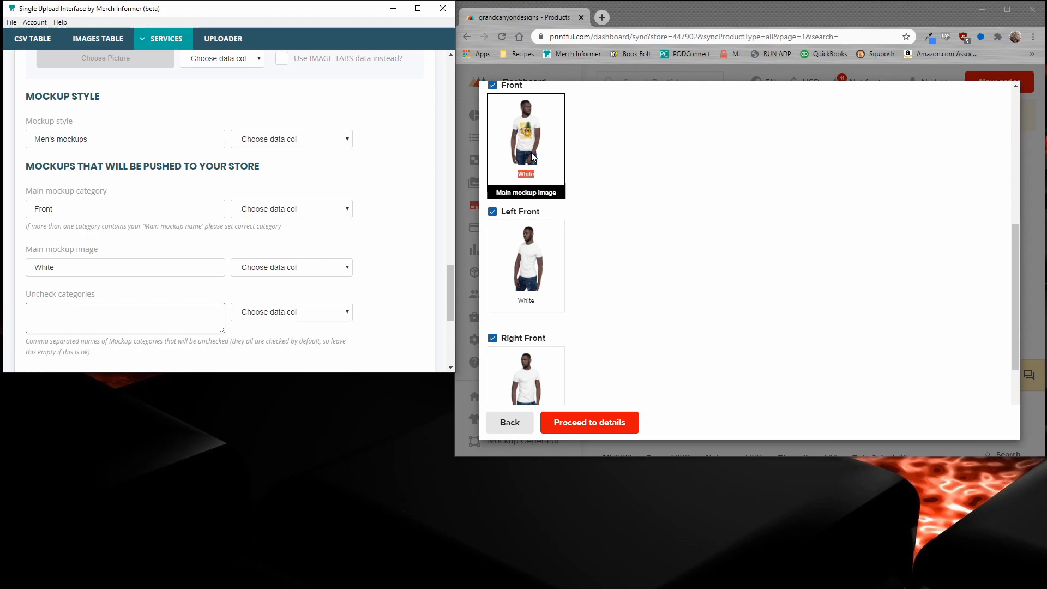
Map Title, Description, Tags and Price to their matching CSV columns.
scroll(down, 3)
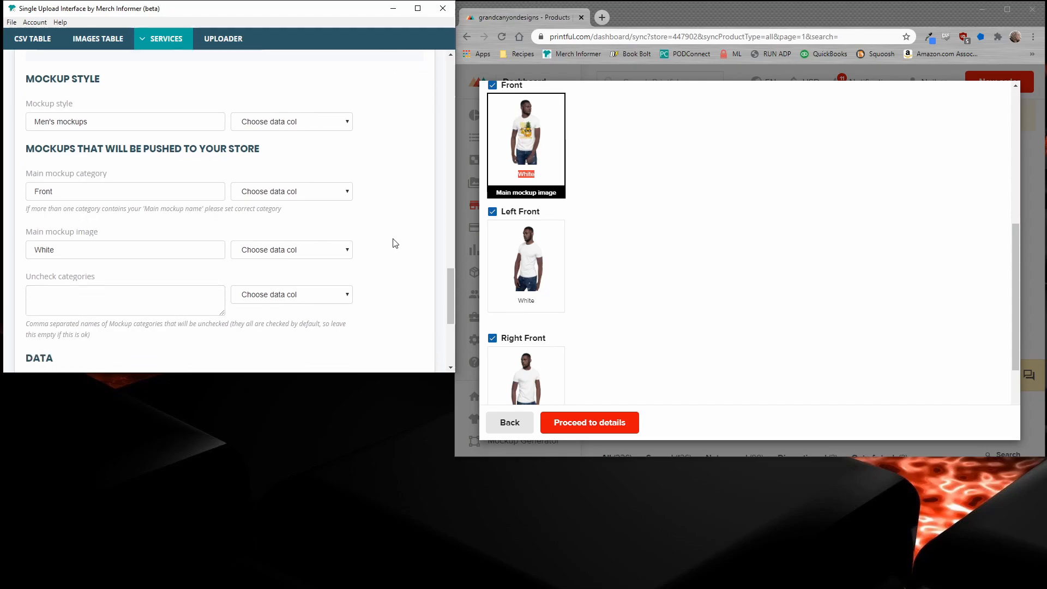
click(292, 173)
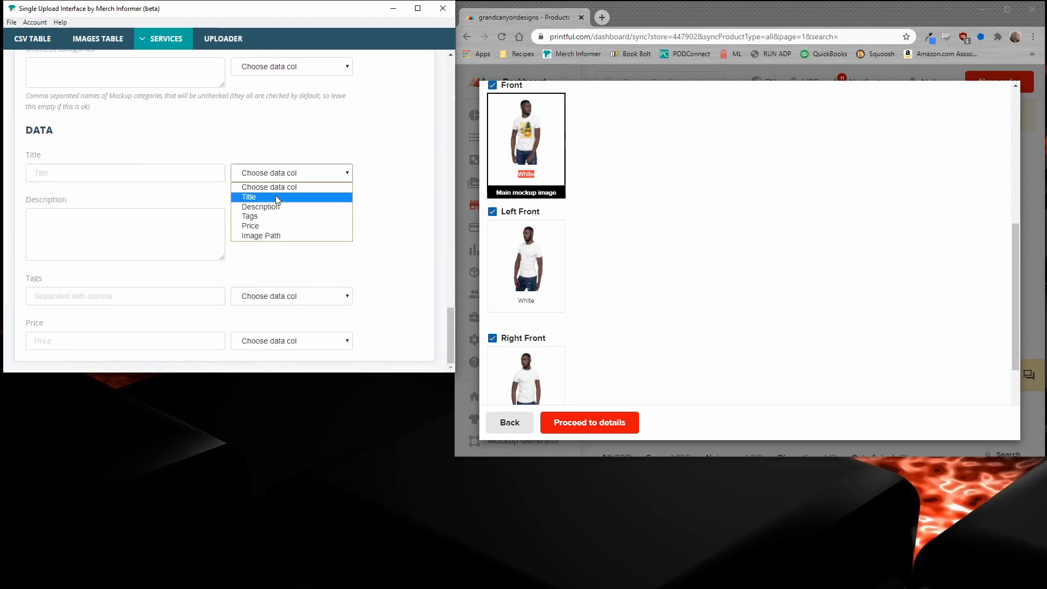
click(249, 196)
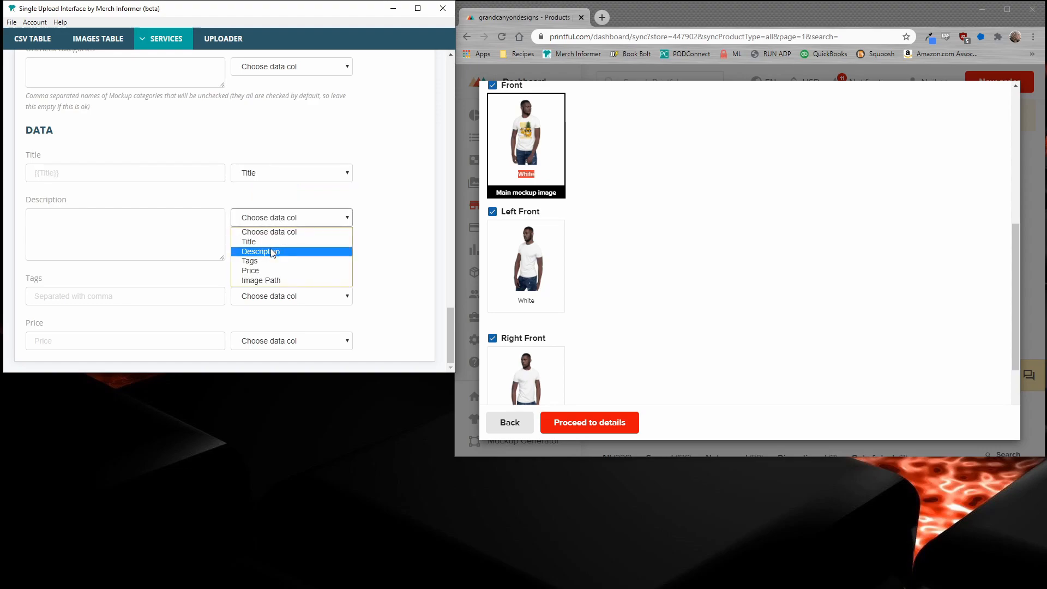
click(261, 251)
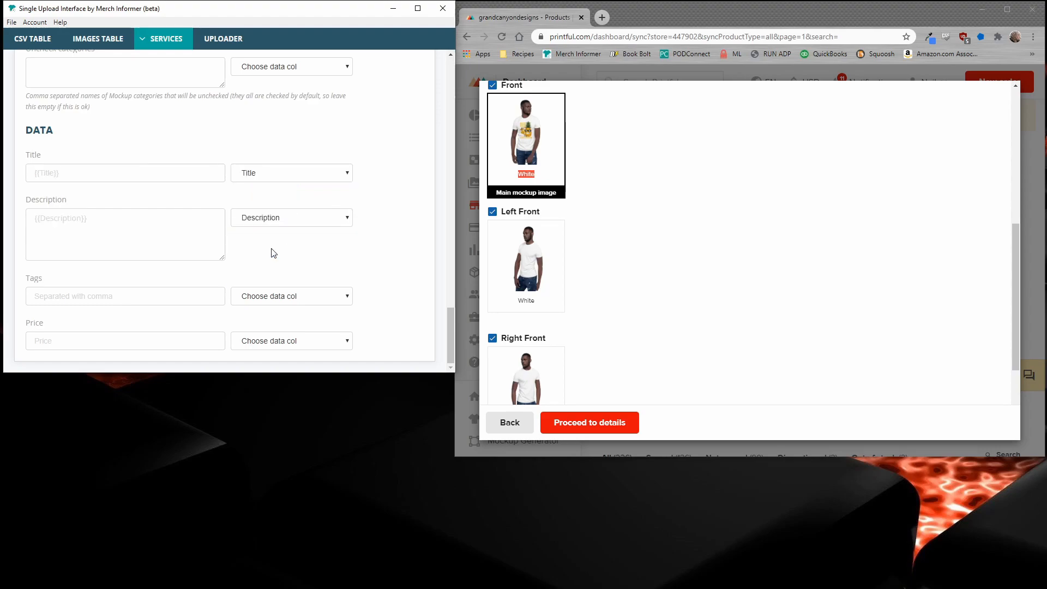
click(290, 296)
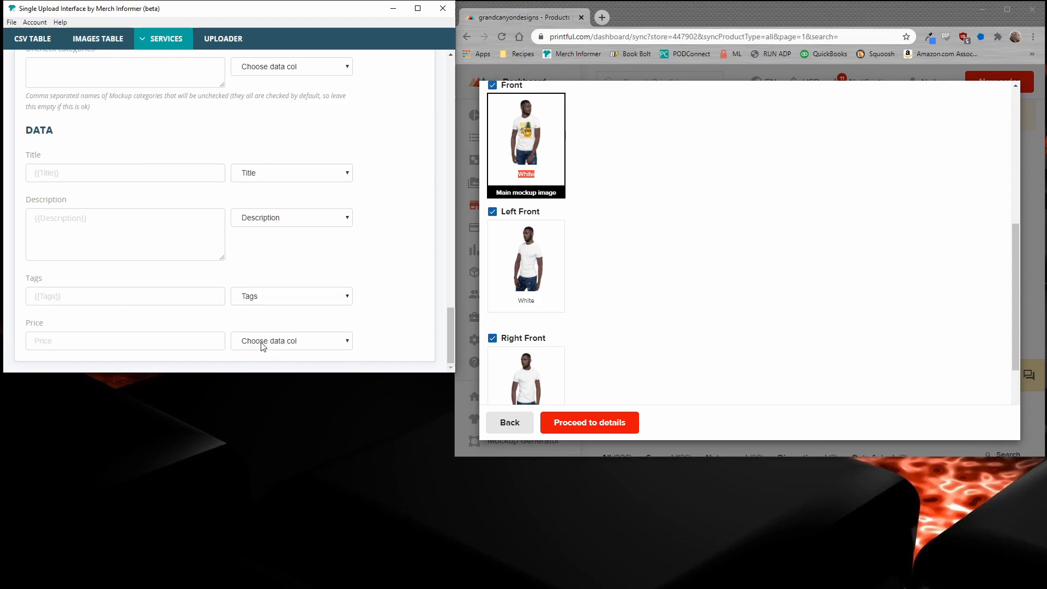
click(290, 341)
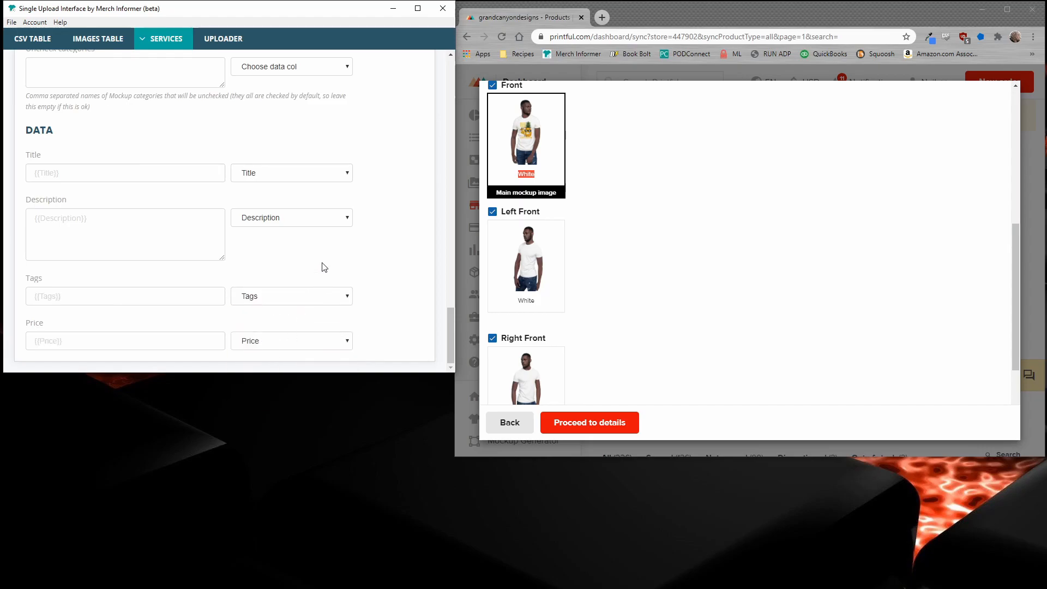
Select Printful as the upload service and start uploading the checked design.
click(223, 38)
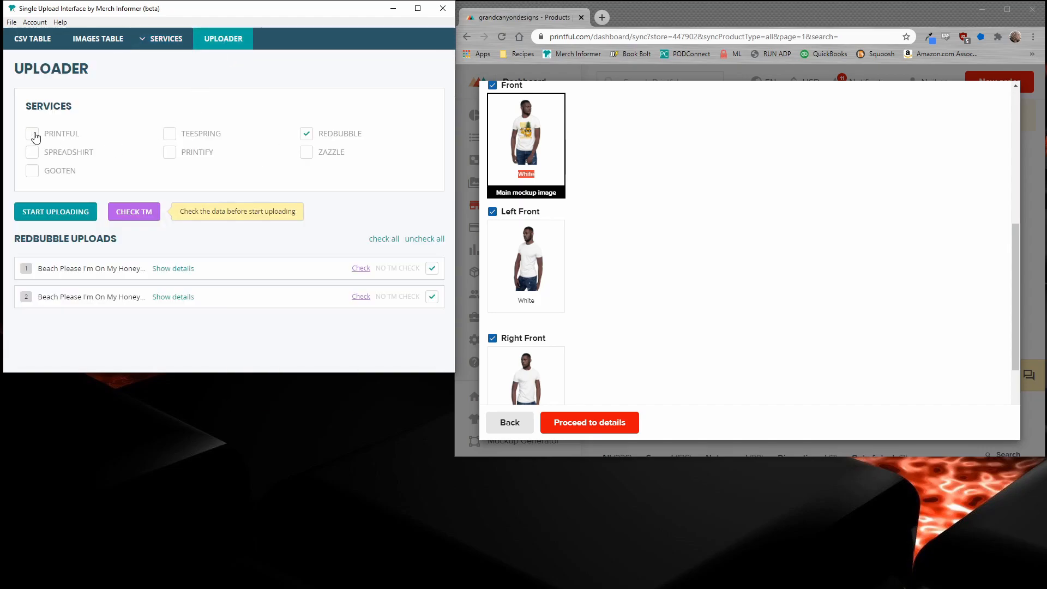
click(31, 133)
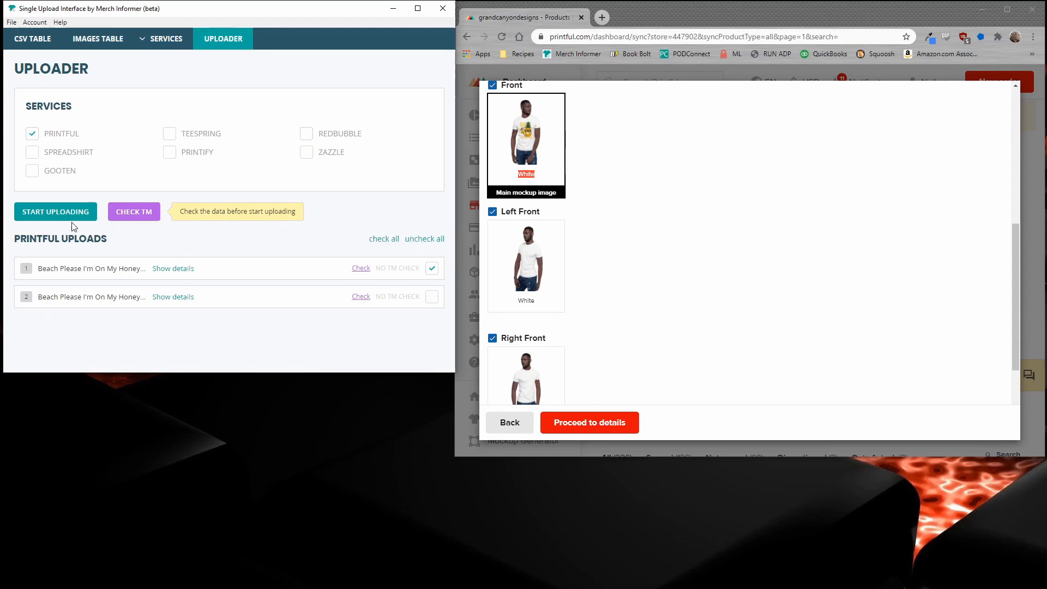
click(55, 210)
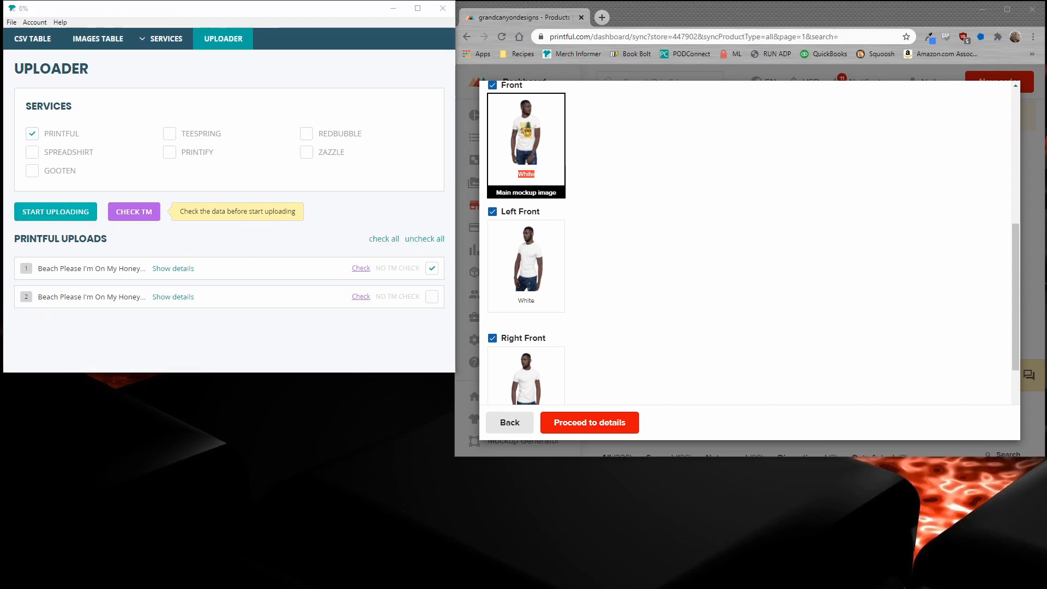
click(55, 210)
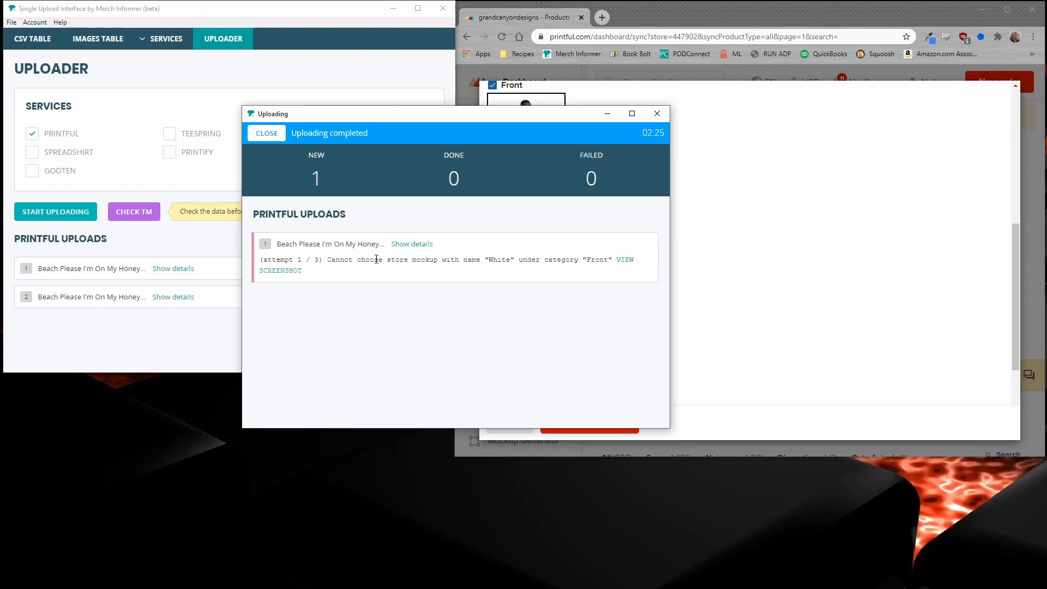
Dismiss the upload results reporting the 'White' Front mockup error.
double_click(499, 259)
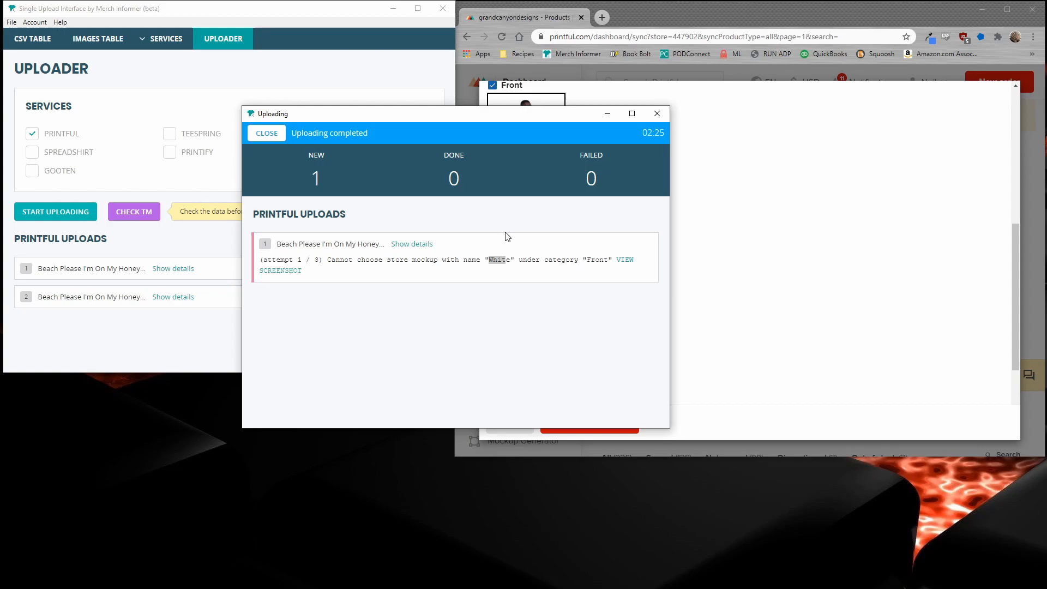
mouse_move(410, 145)
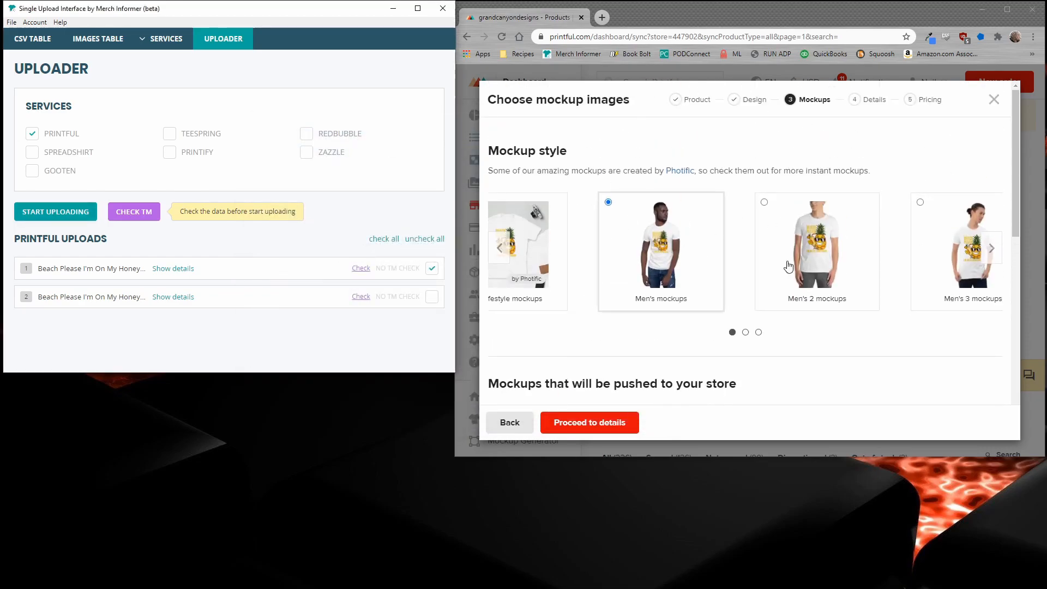
Back in the Design step, make Black the only shirt colour and proceed to mockups.
scroll(down, 3)
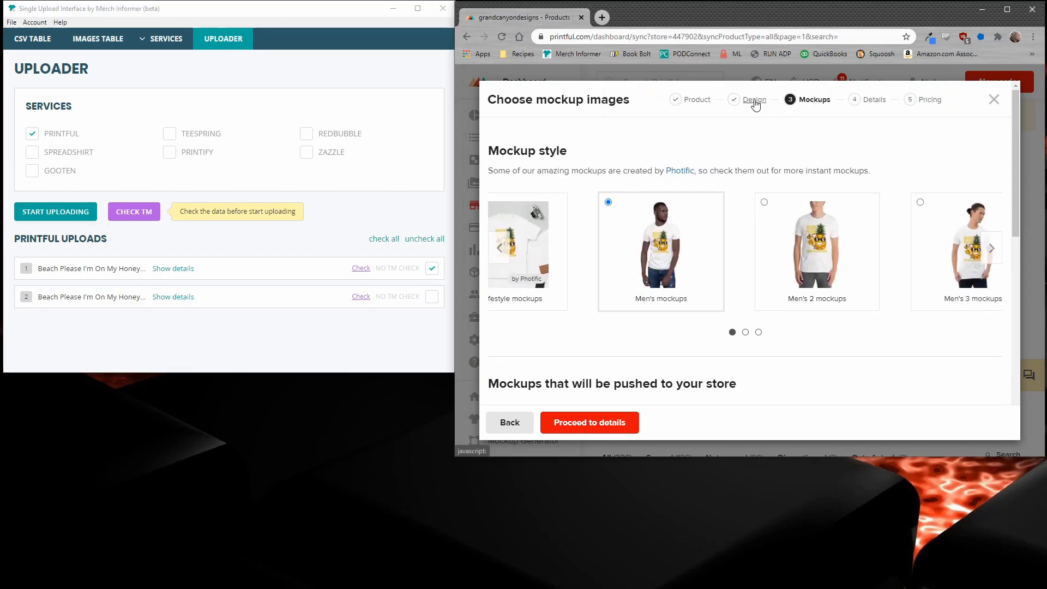
click(753, 100)
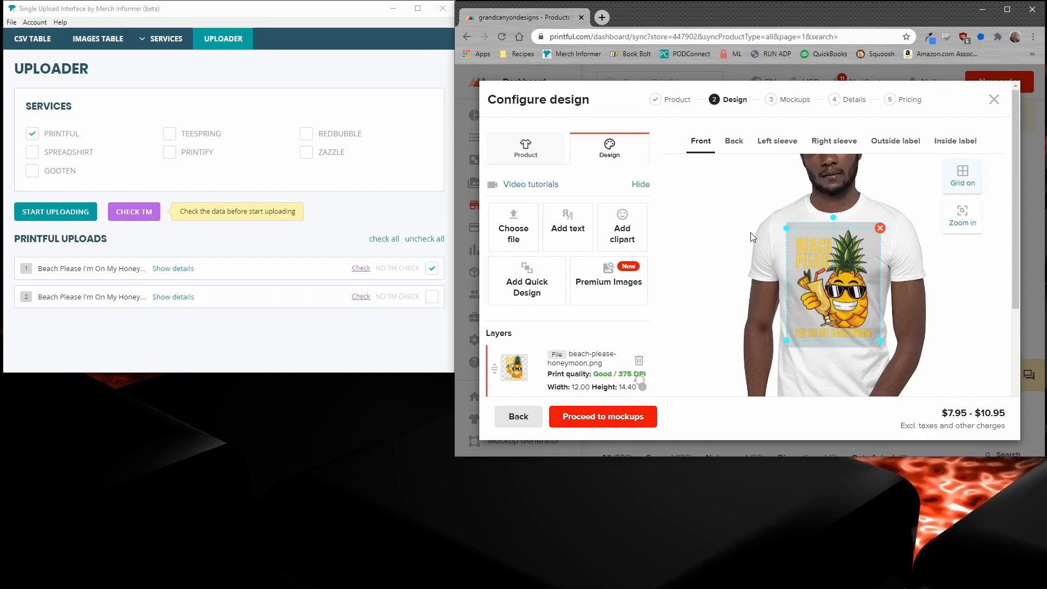
mouse_move(693, 253)
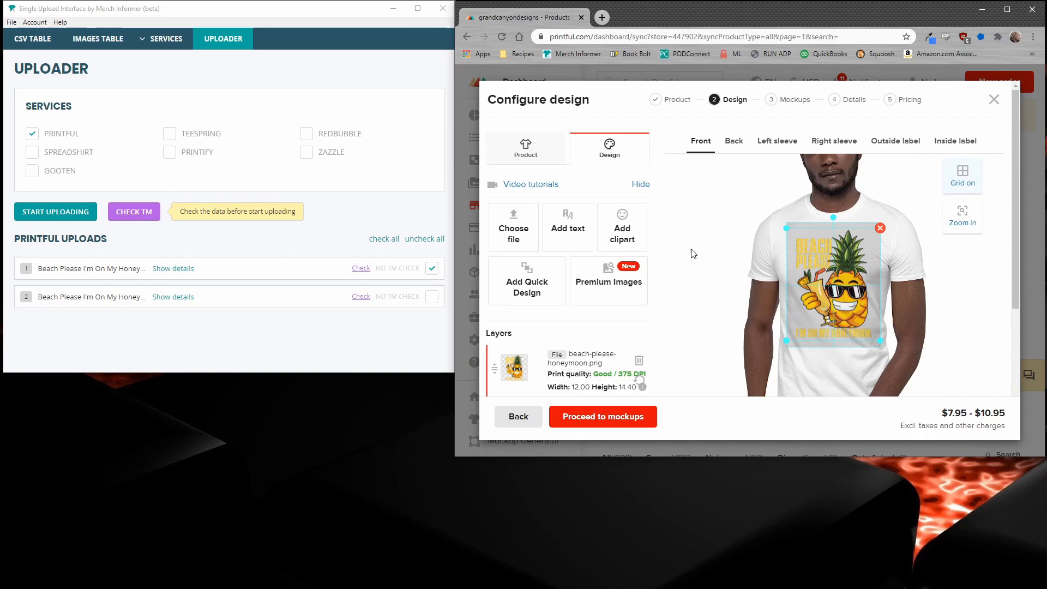
mouse_move(684, 223)
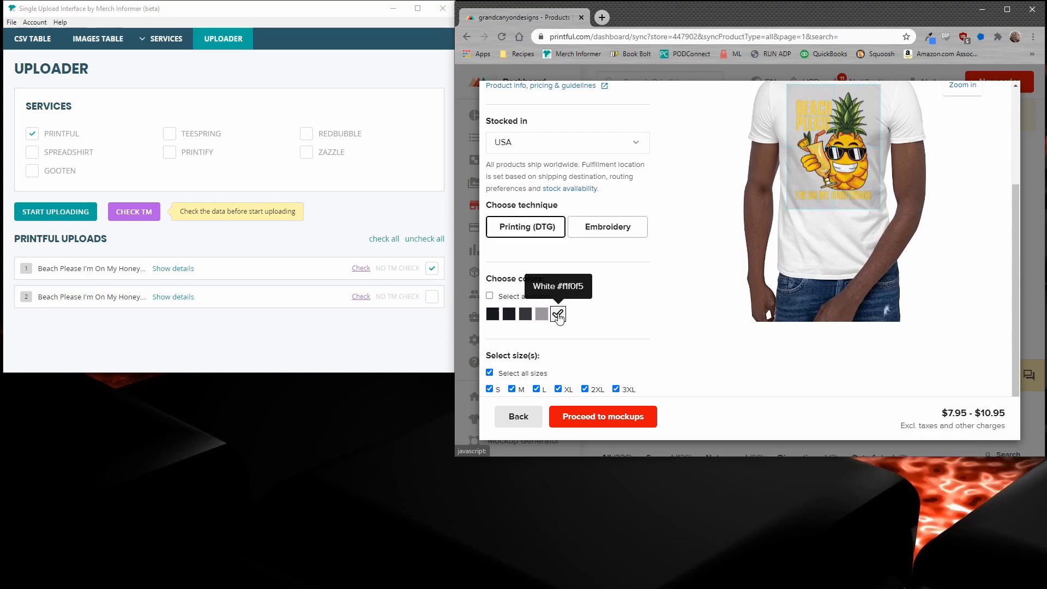
click(492, 314)
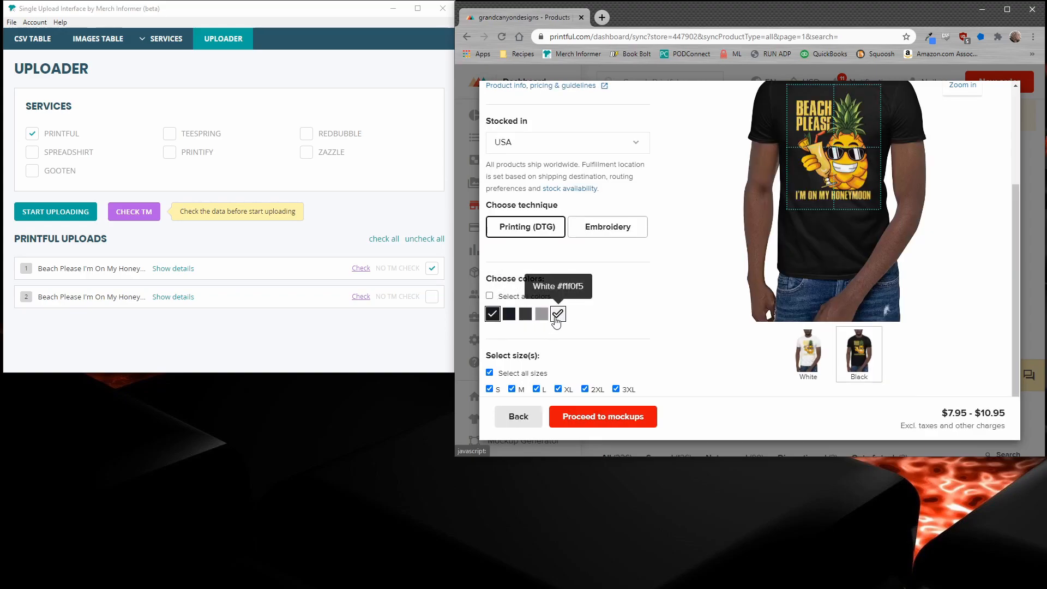
click(559, 314)
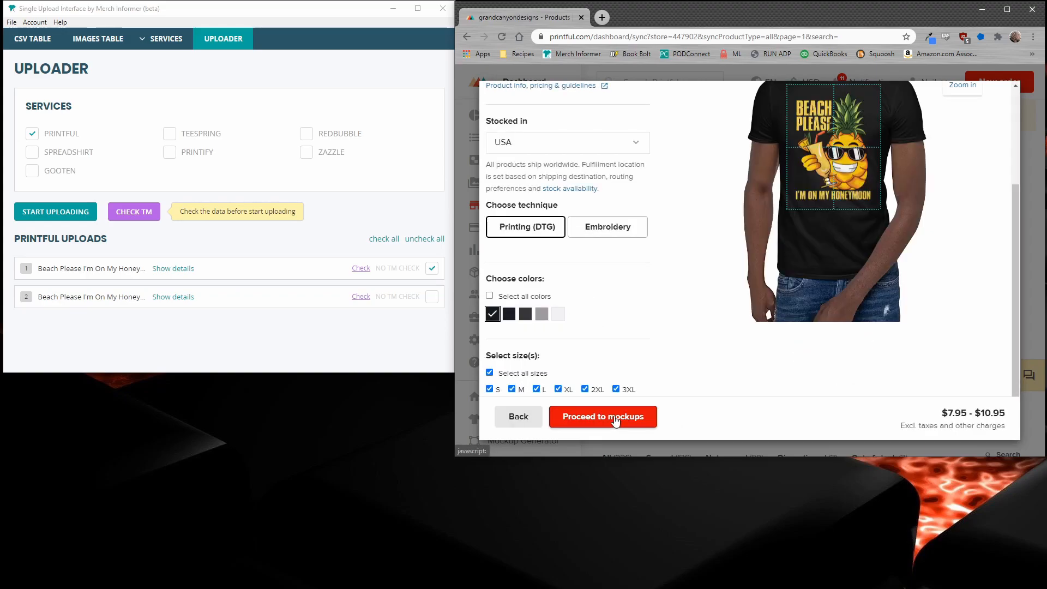
click(602, 415)
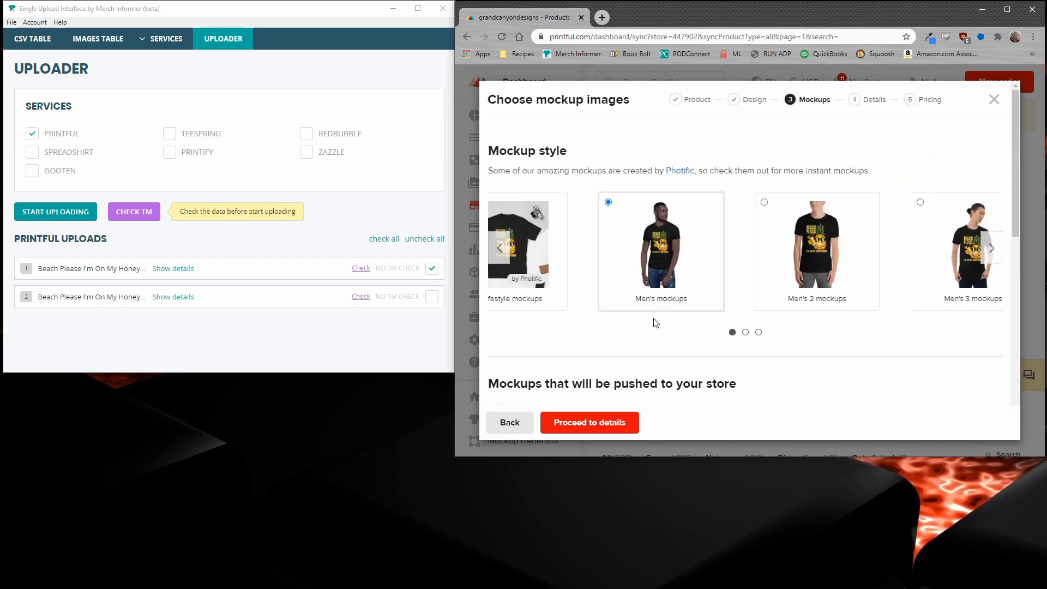
scroll(down, 3)
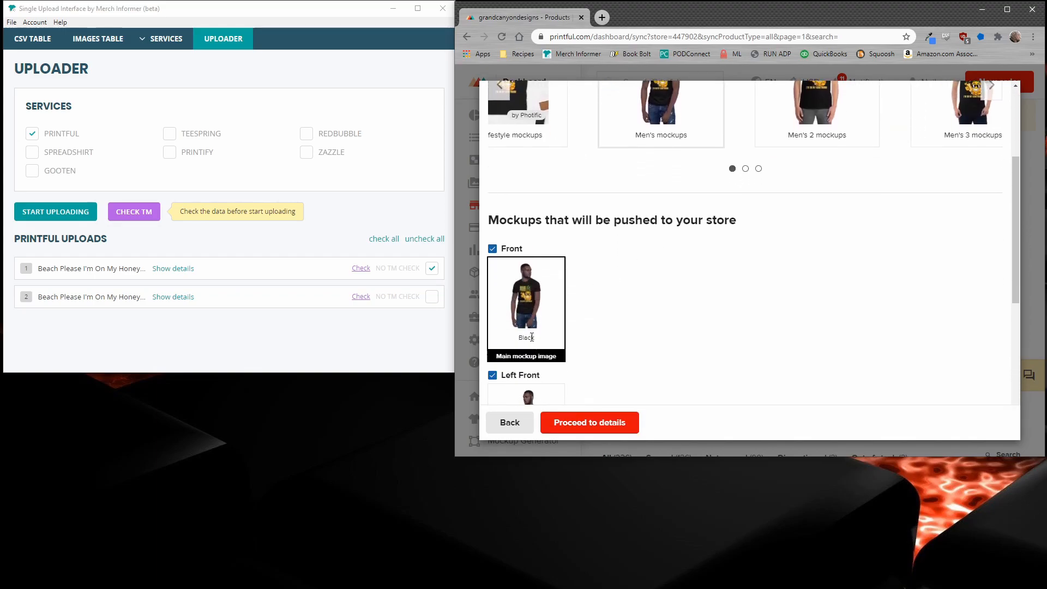
click(166, 38)
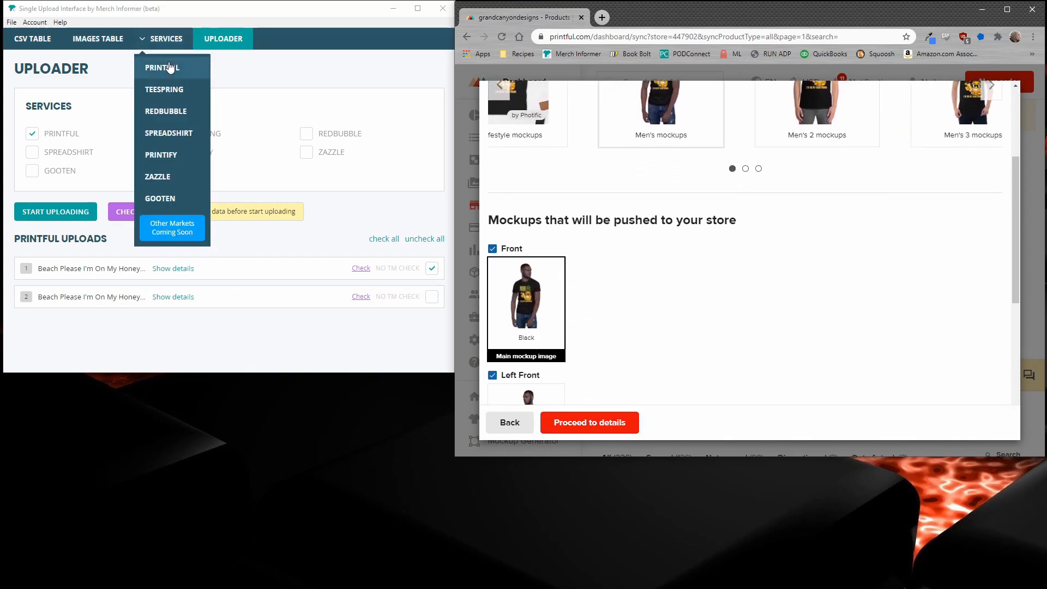
Switch the Printful shirt colour from White to Black in the service settings.
click(161, 66)
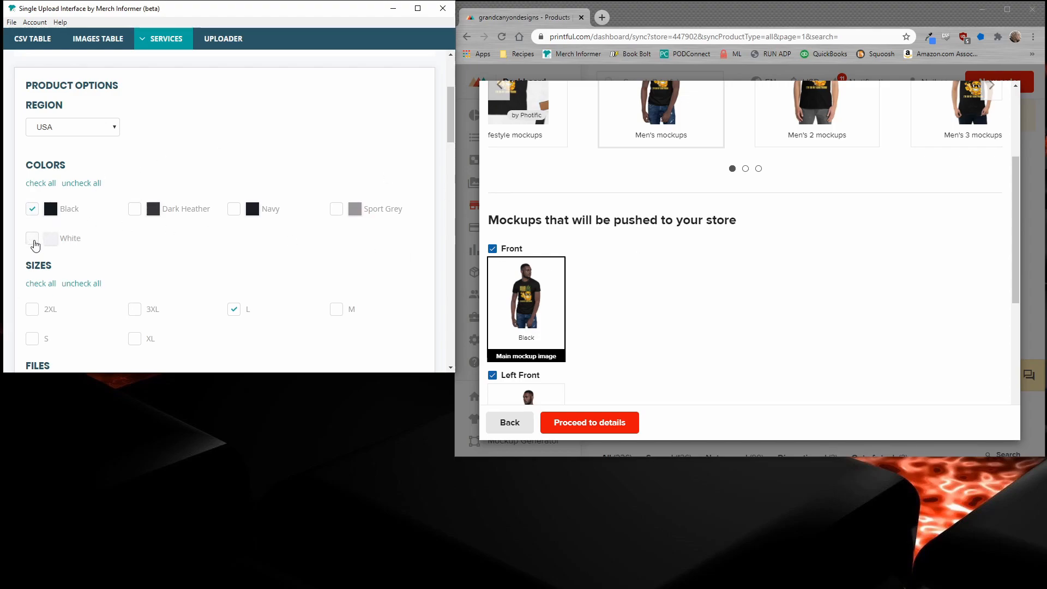
click(32, 239)
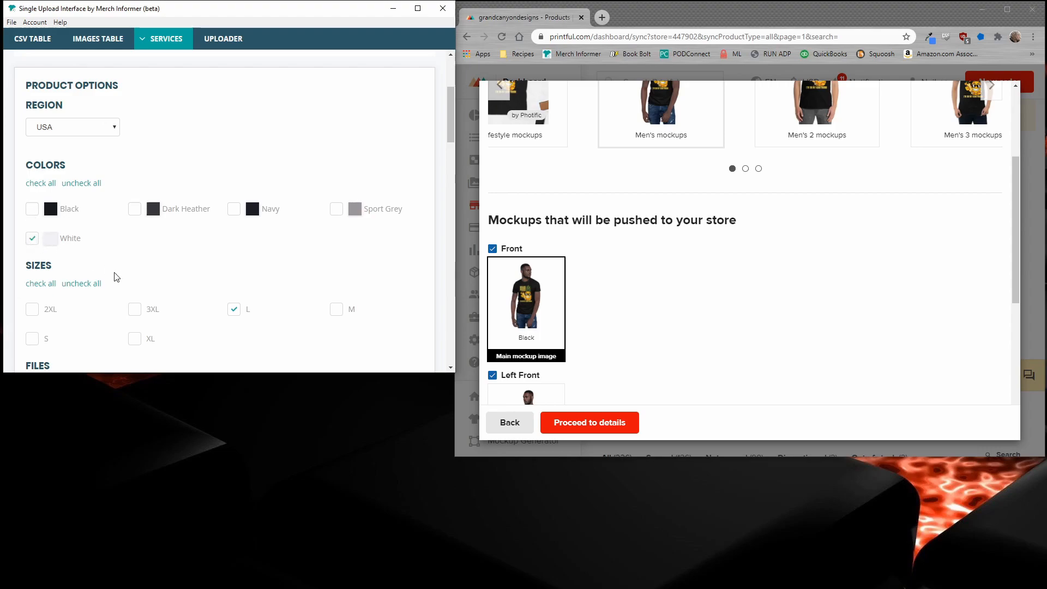
click(32, 209)
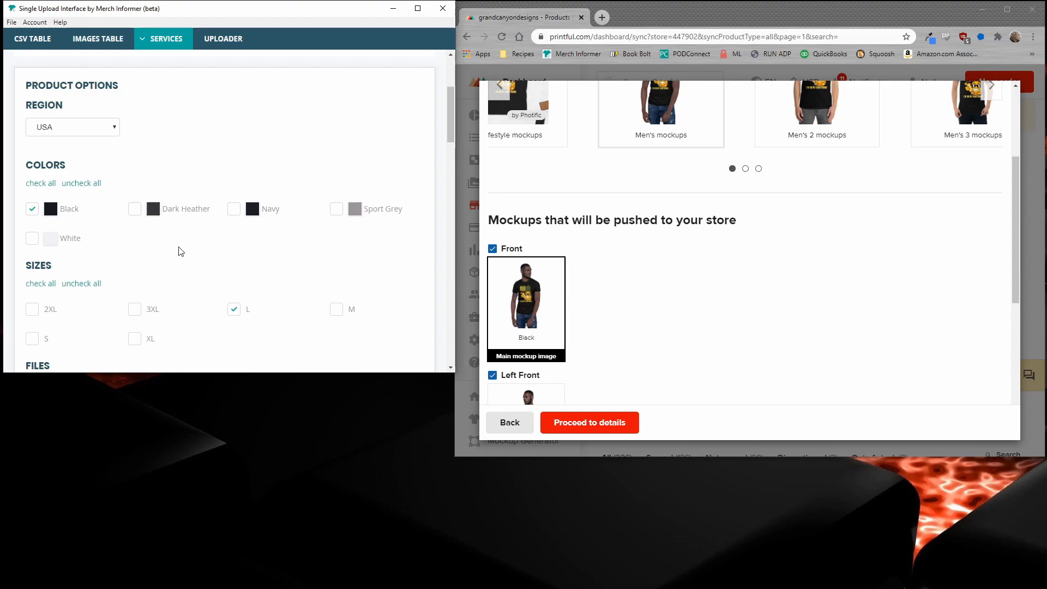
scroll(down, 3)
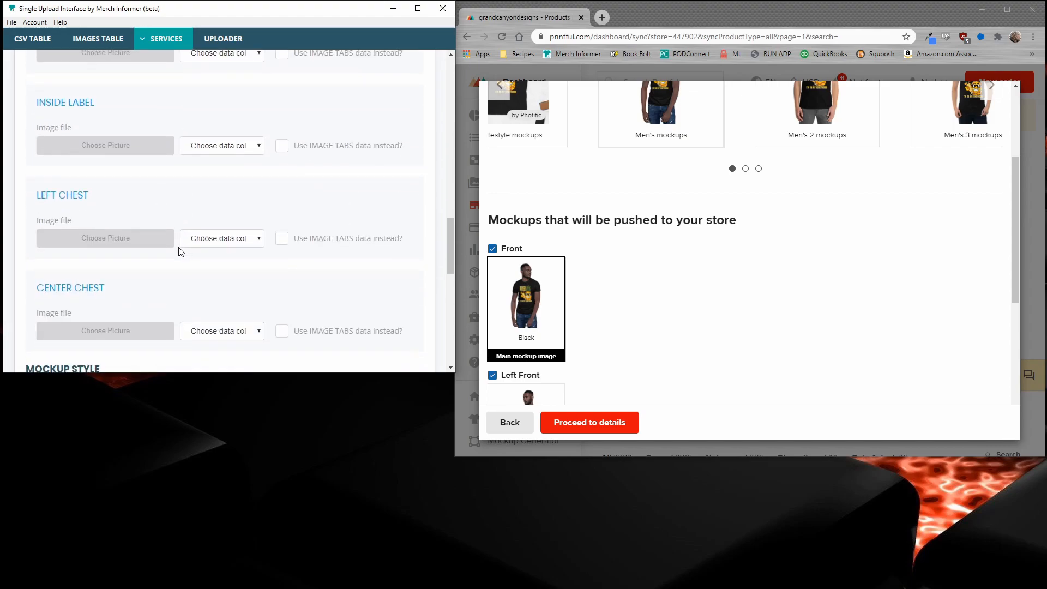
scroll(down, 3)
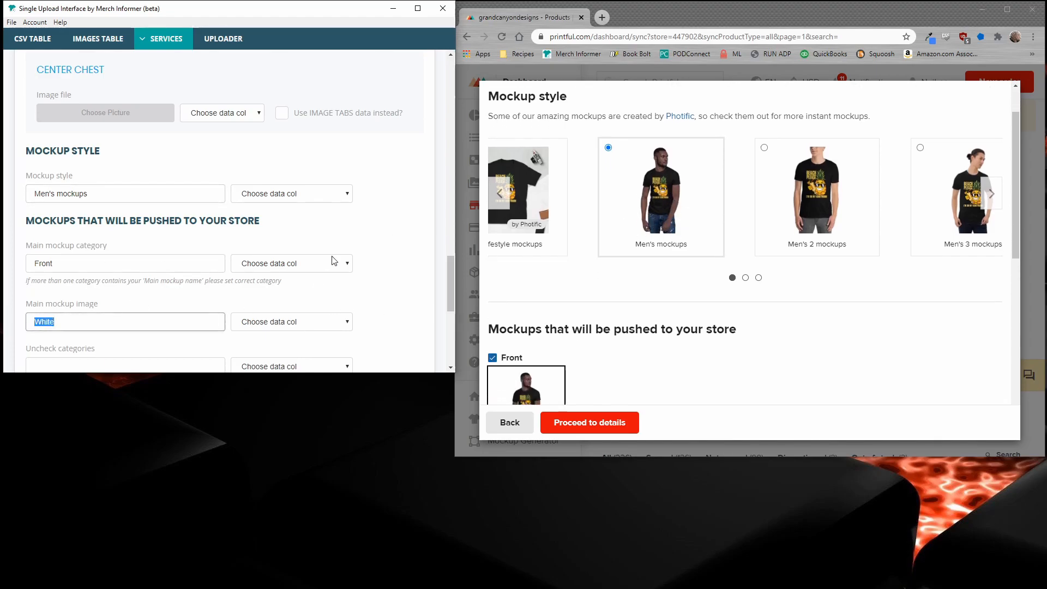
Retype the main mockup image name as Black and return to the uploader.
scroll(down, 3)
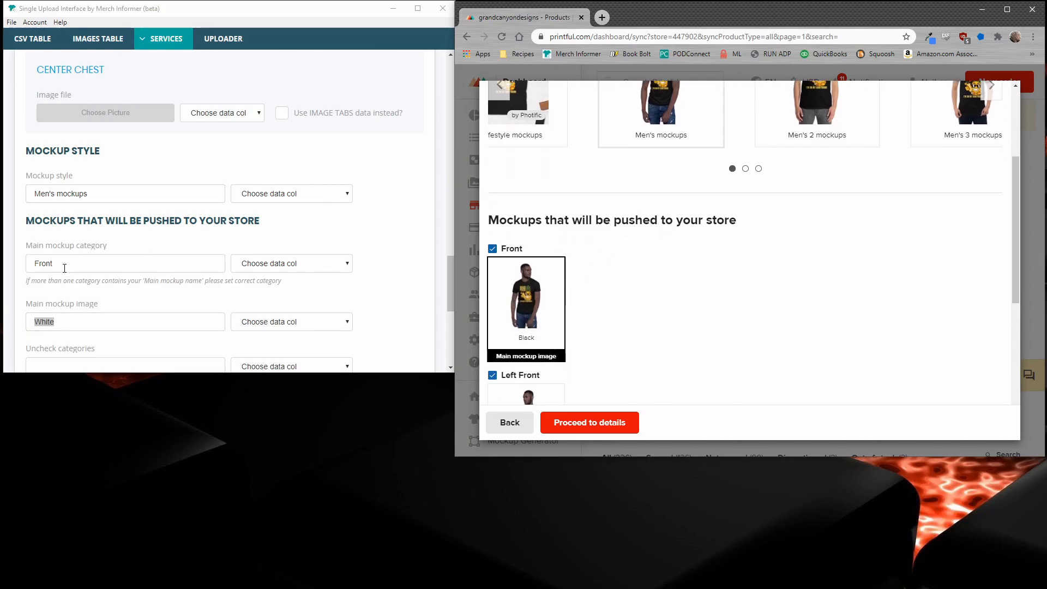
text(Bl)
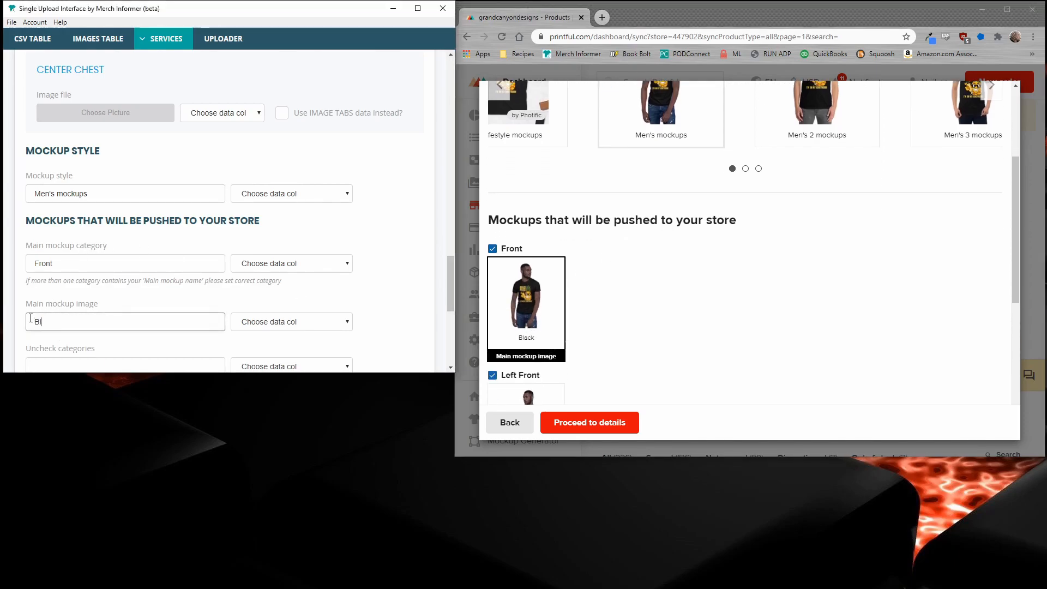
scroll(down, 3)
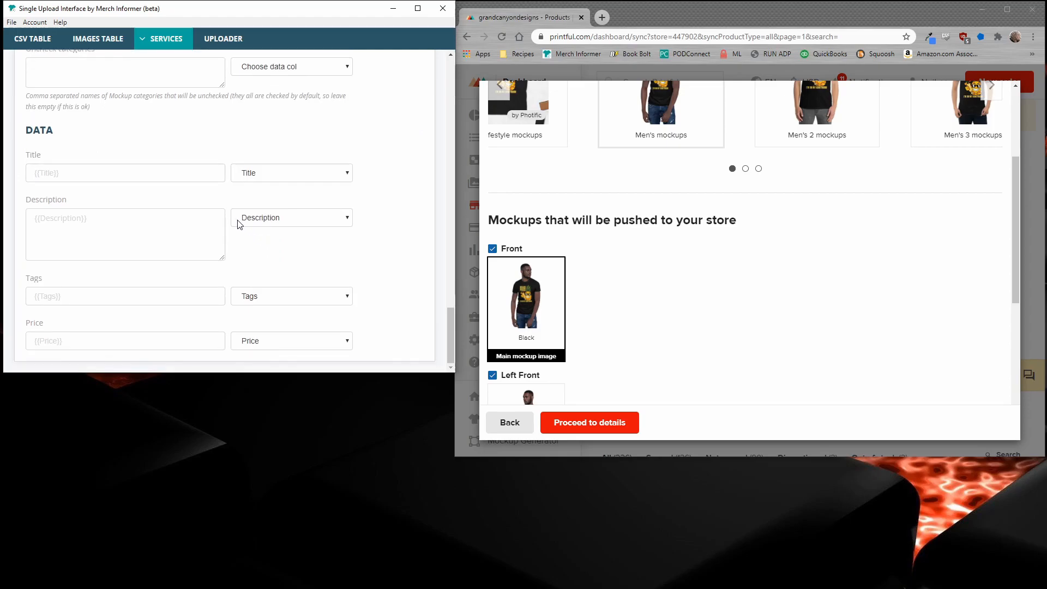
click(223, 38)
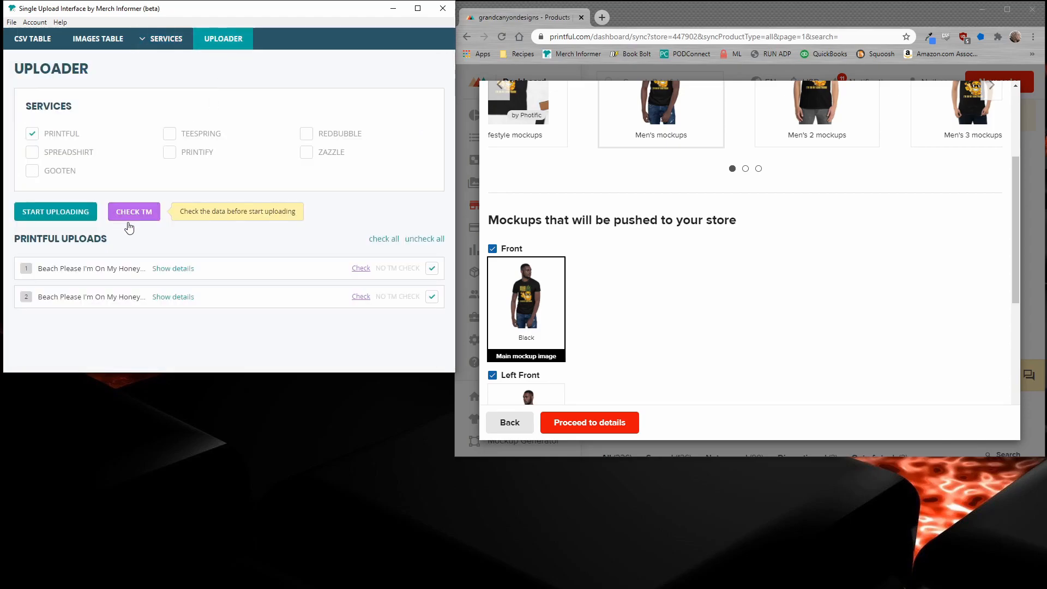
Leave only the first design checked and upload it to Printful successfully.
click(432, 297)
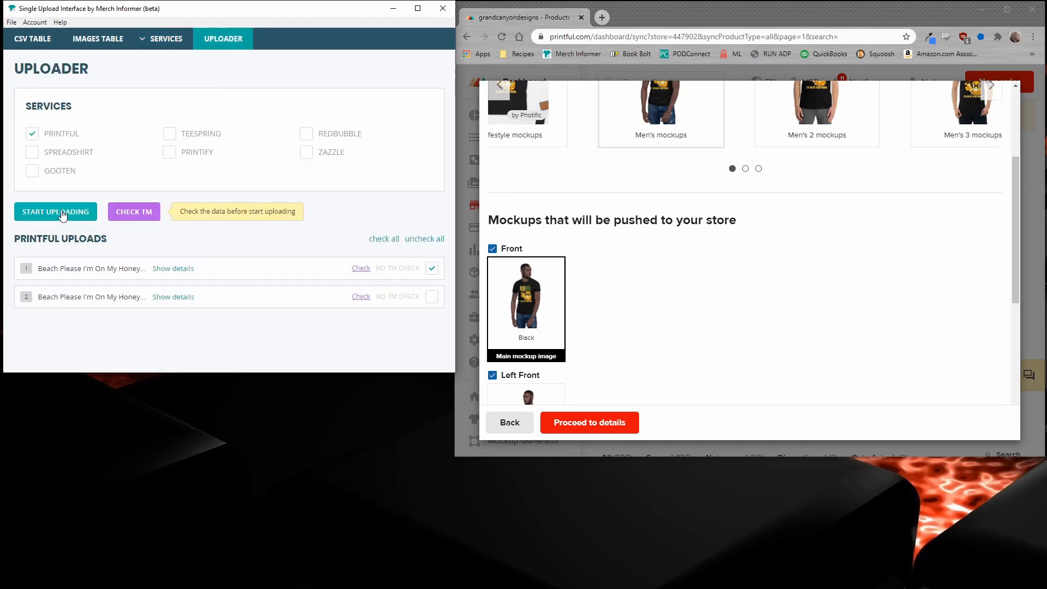
click(56, 210)
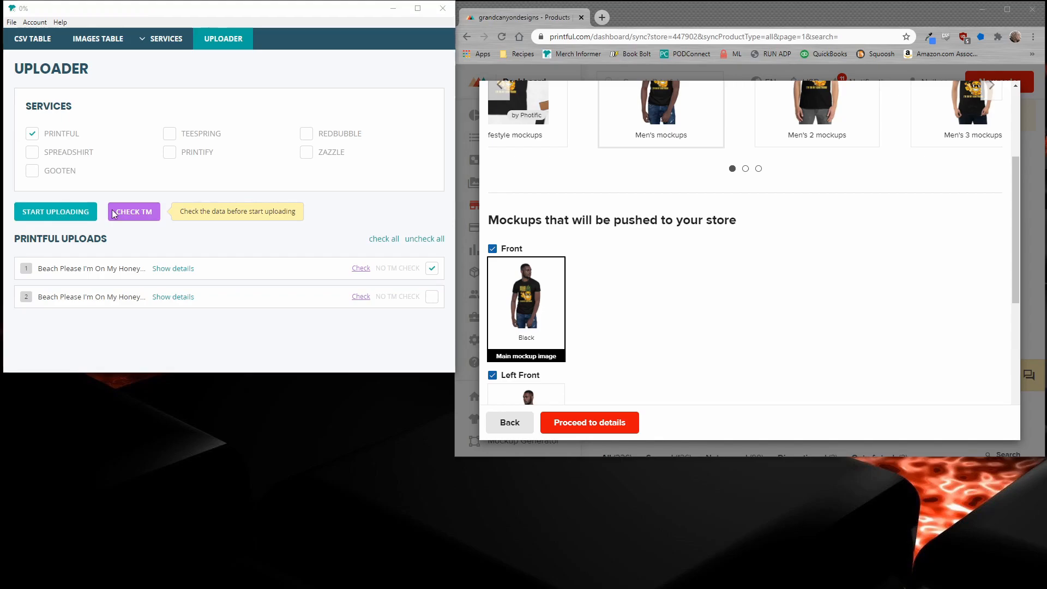
click(56, 211)
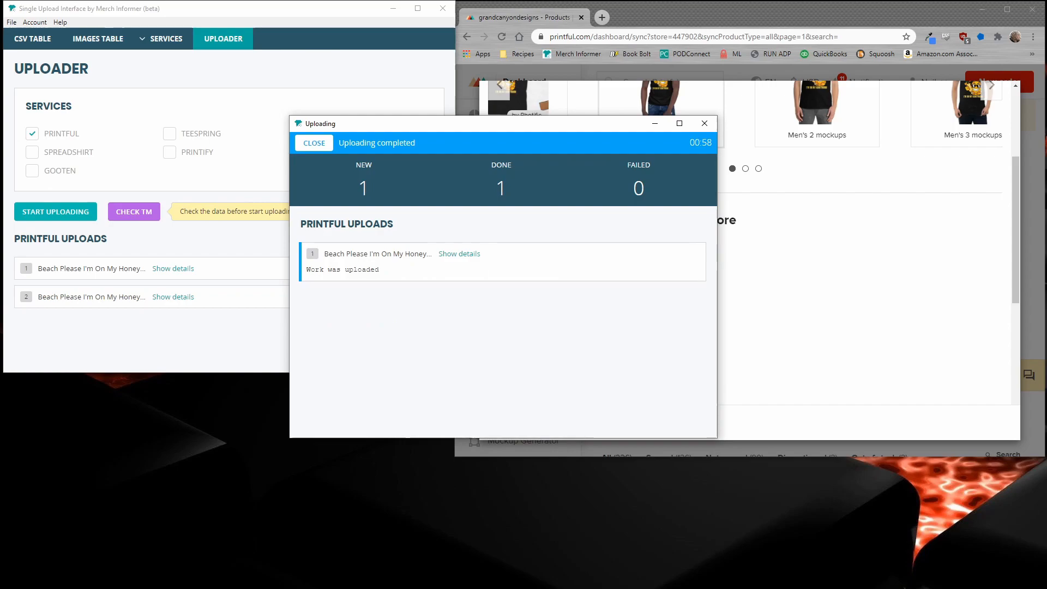
mouse_move(411, 285)
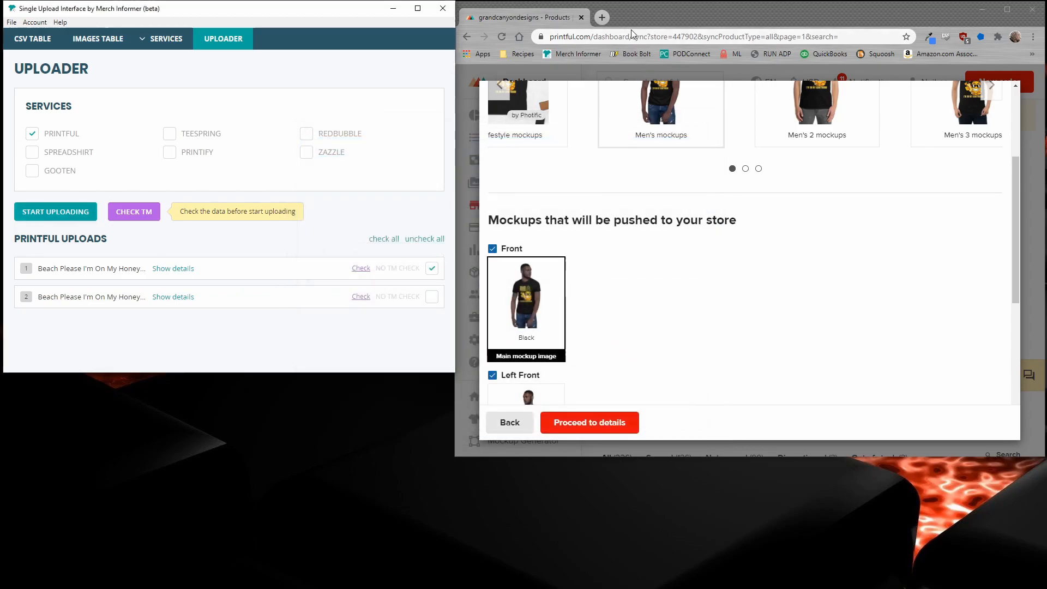
Switch to the Etsy tab and view the draft's Photos section with the Black shirt primary mockup.
click(731, 18)
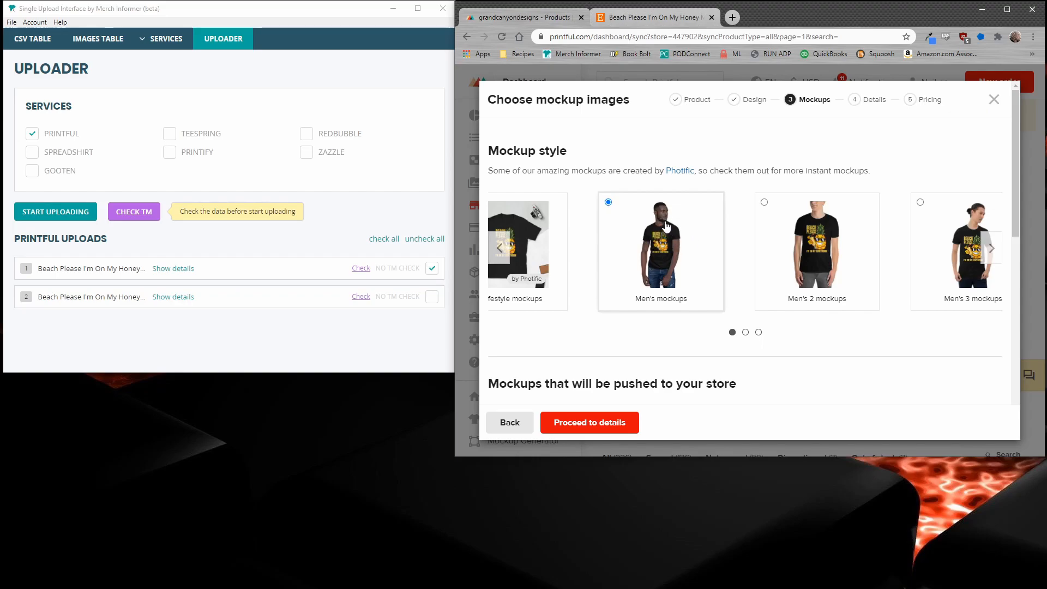
scroll(down, 3)
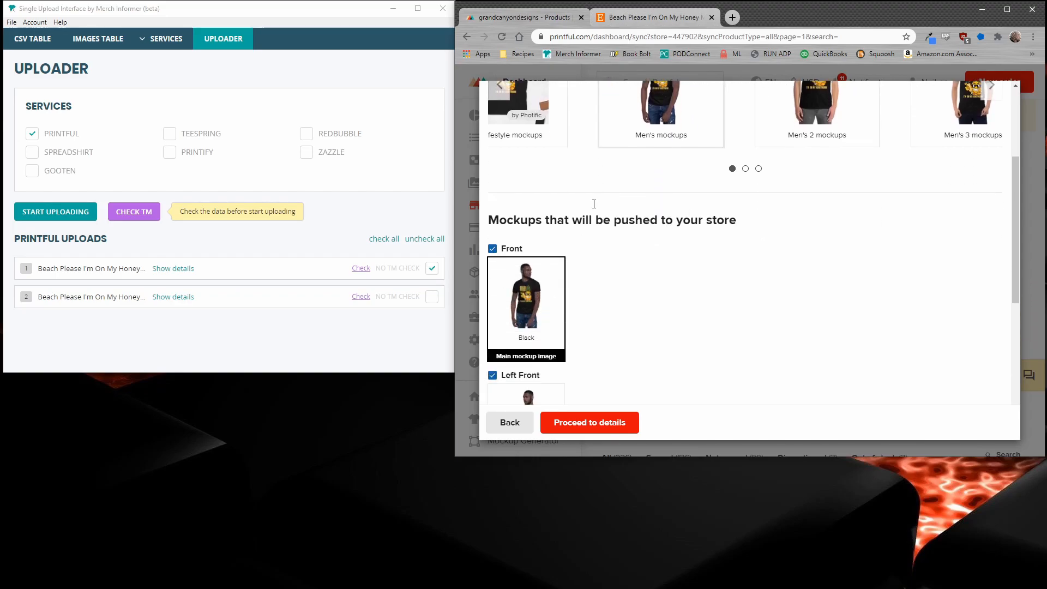
click(589, 422)
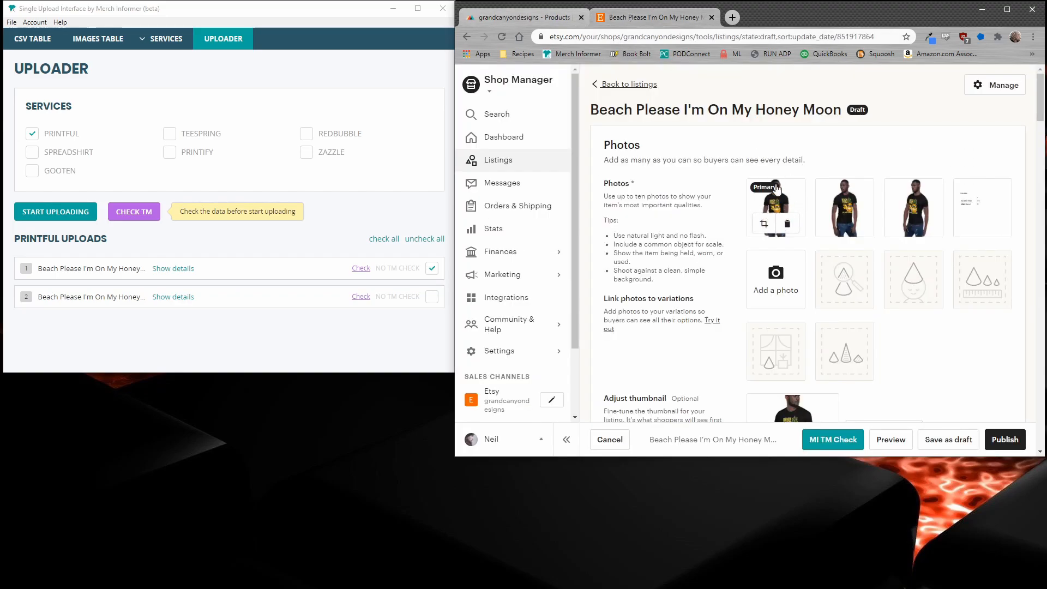